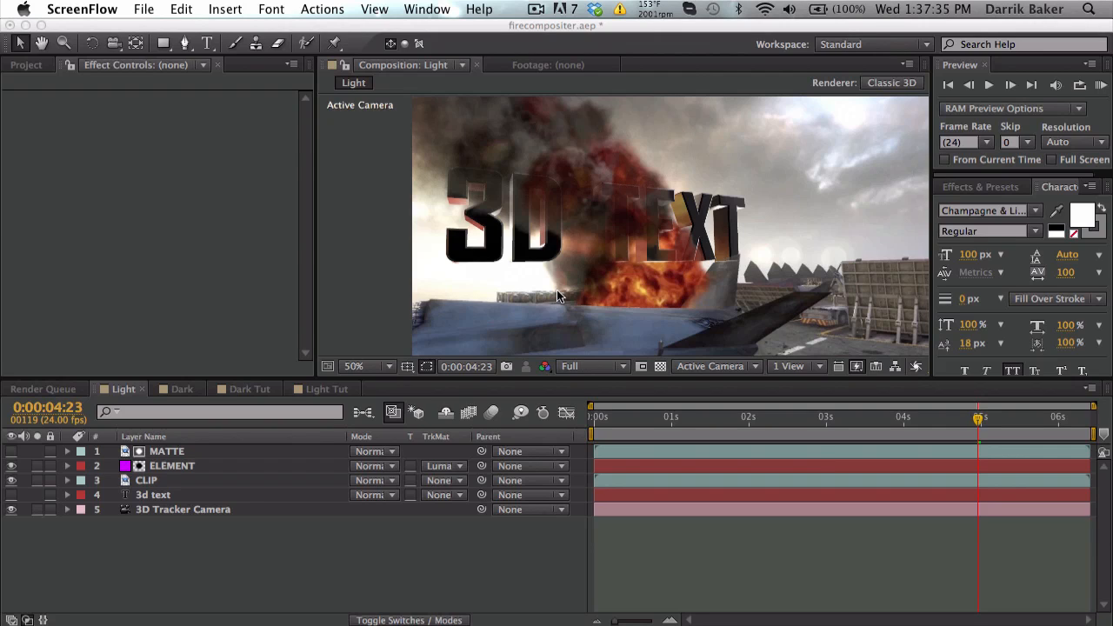
mouse_move(943, 433)
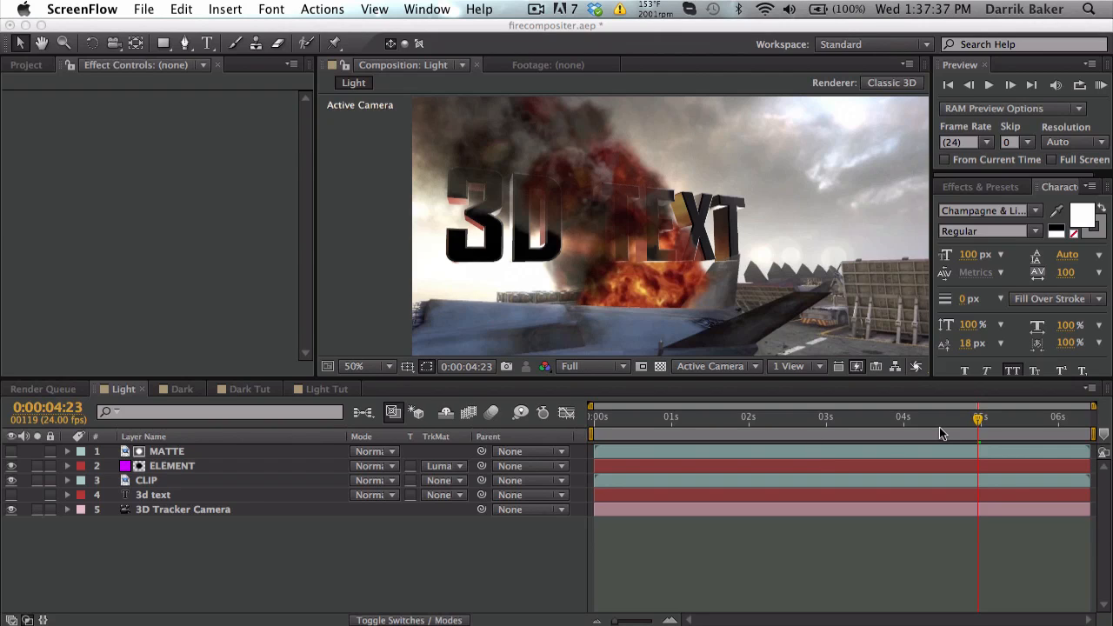
mouse_move(964, 426)
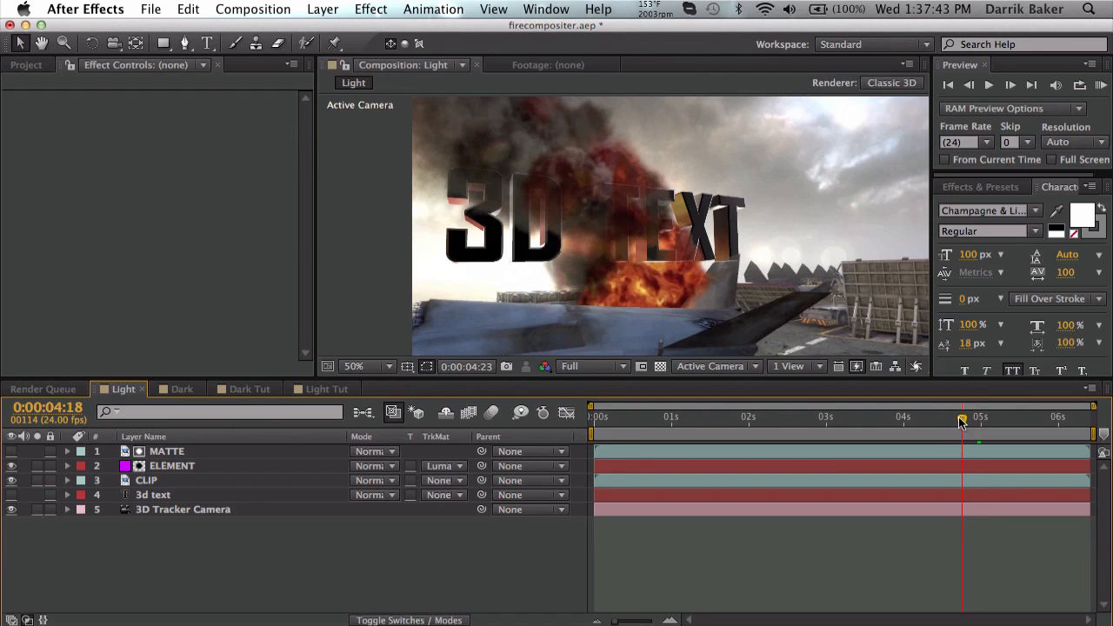
Scrub the smoke shot, then switch to the Dark composition and preview the fire over the text.
left_click_drag(964, 422, 901, 422)
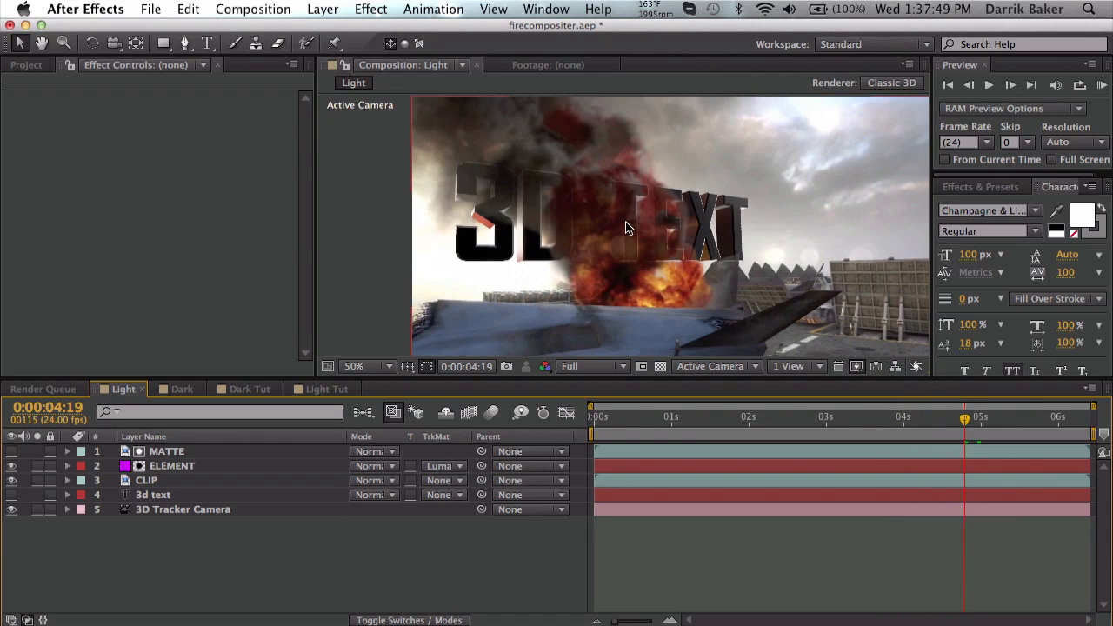
mouse_move(875, 388)
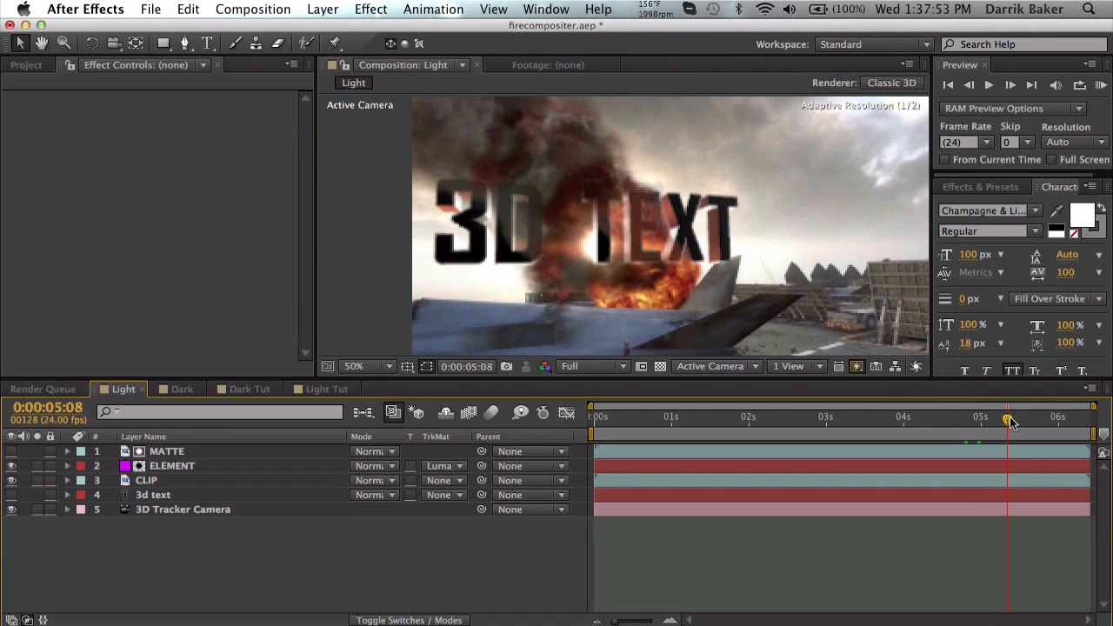
left_click(1013, 418)
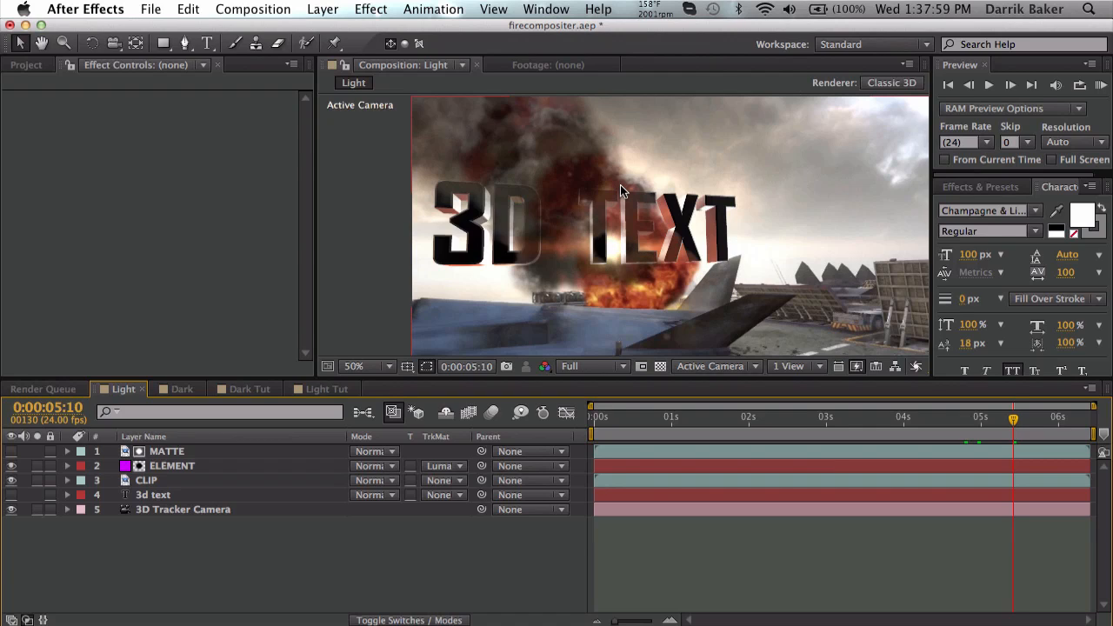
mouse_move(654, 236)
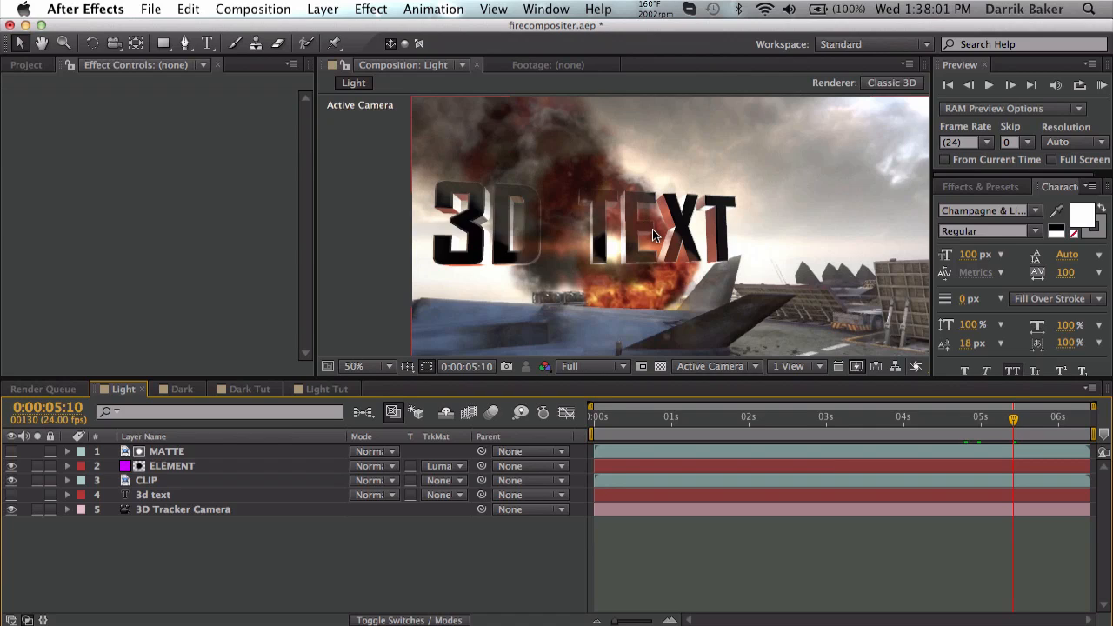
mouse_move(734, 225)
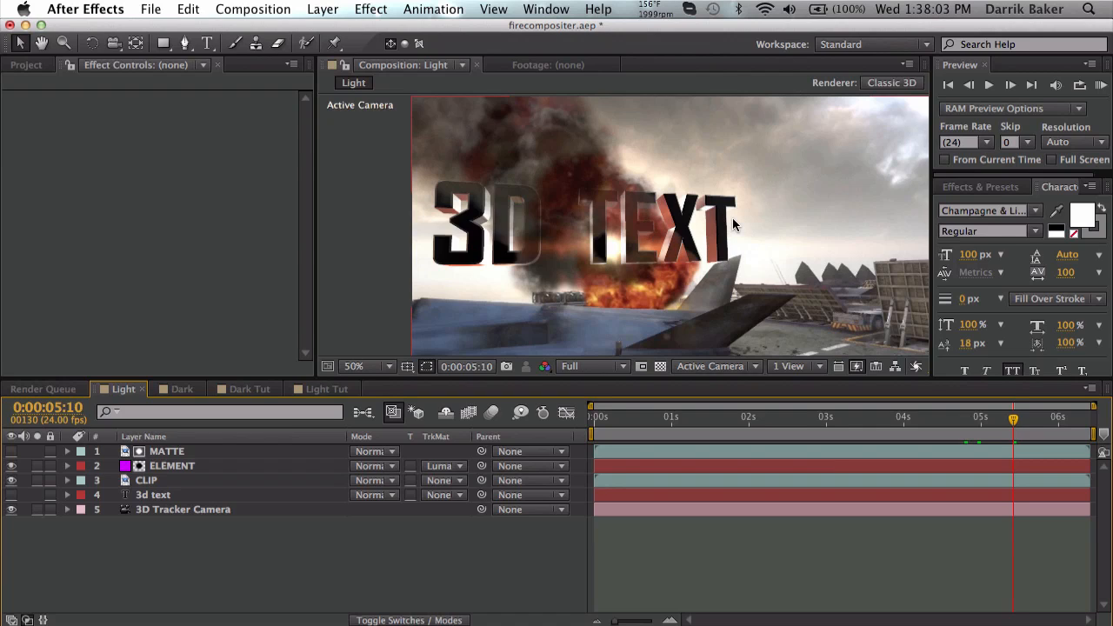
mouse_move(600, 270)
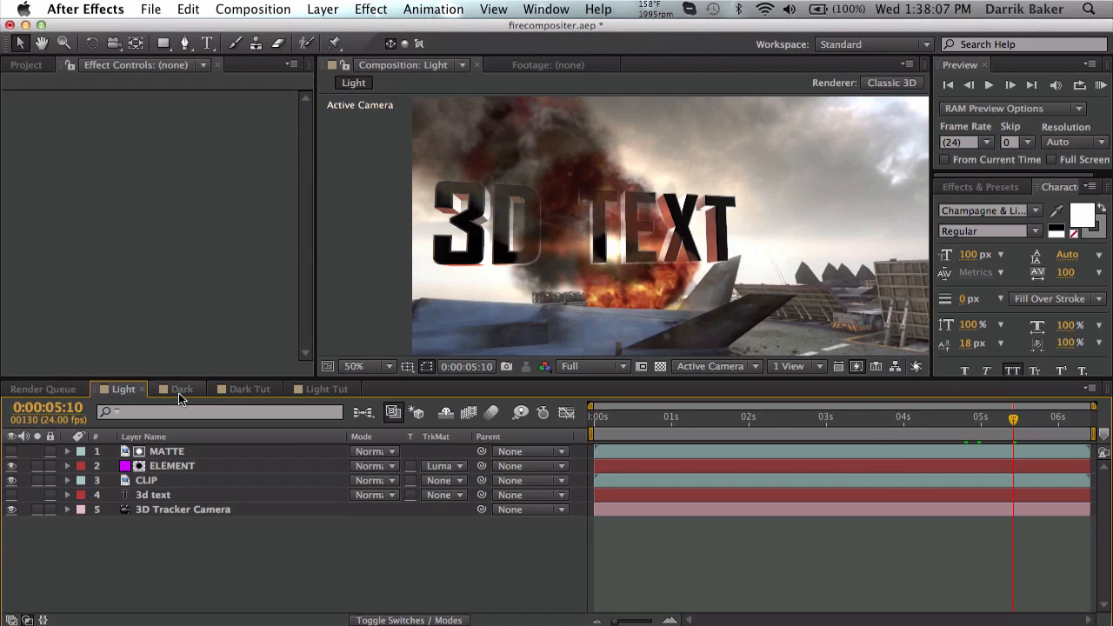
left_click(181, 389)
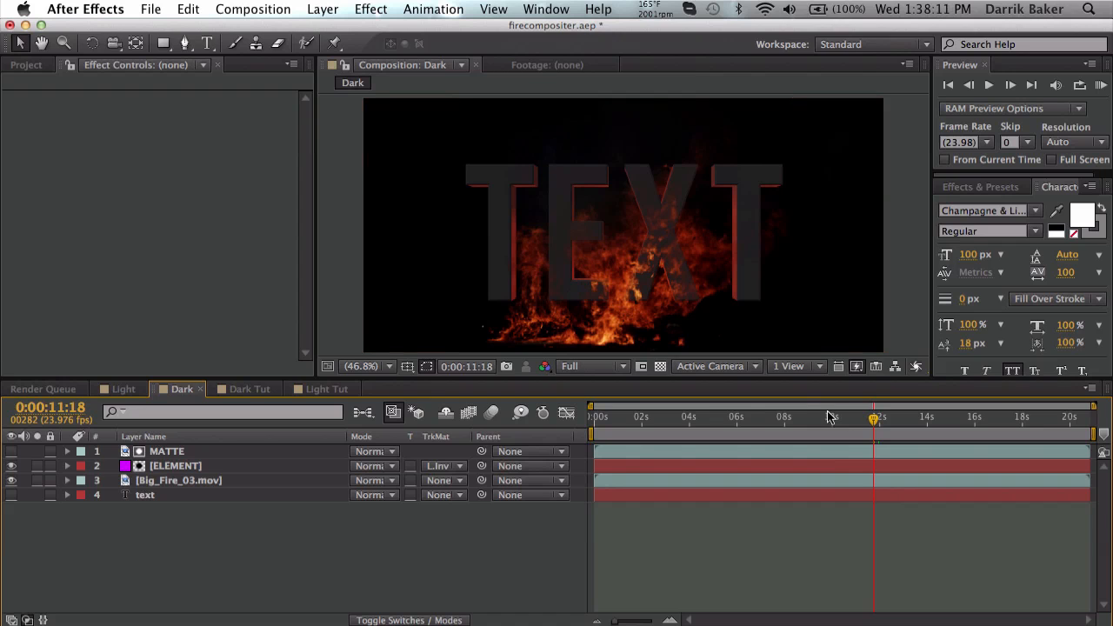
left_click(919, 426)
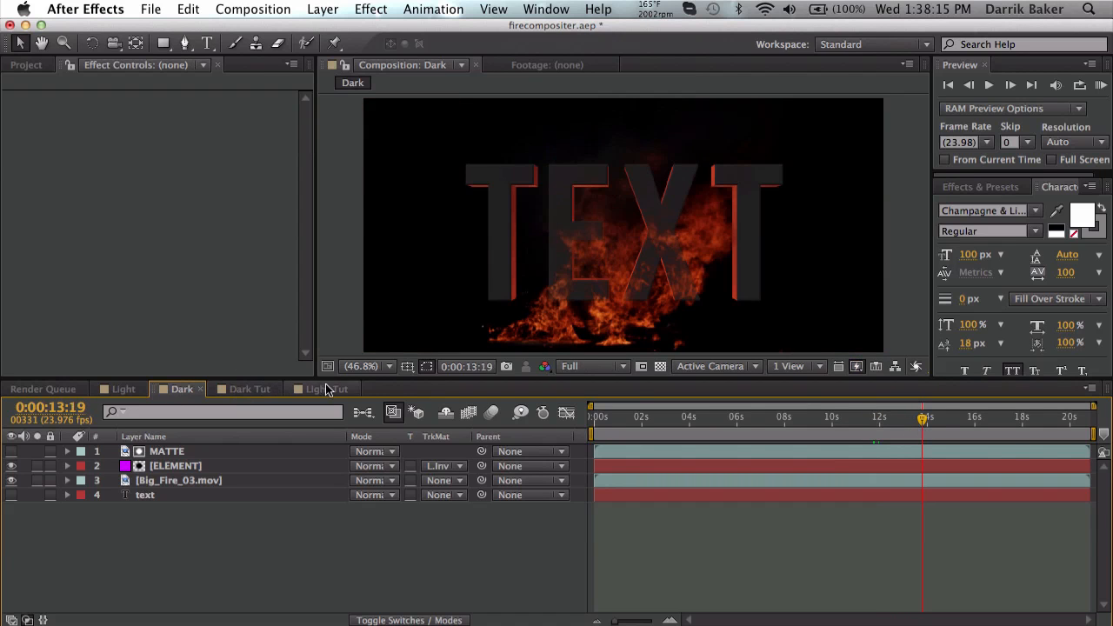
Switch to Light Tut, go to the smoke-crossing frame and add the MATTE layer copy.
left_click(327, 390)
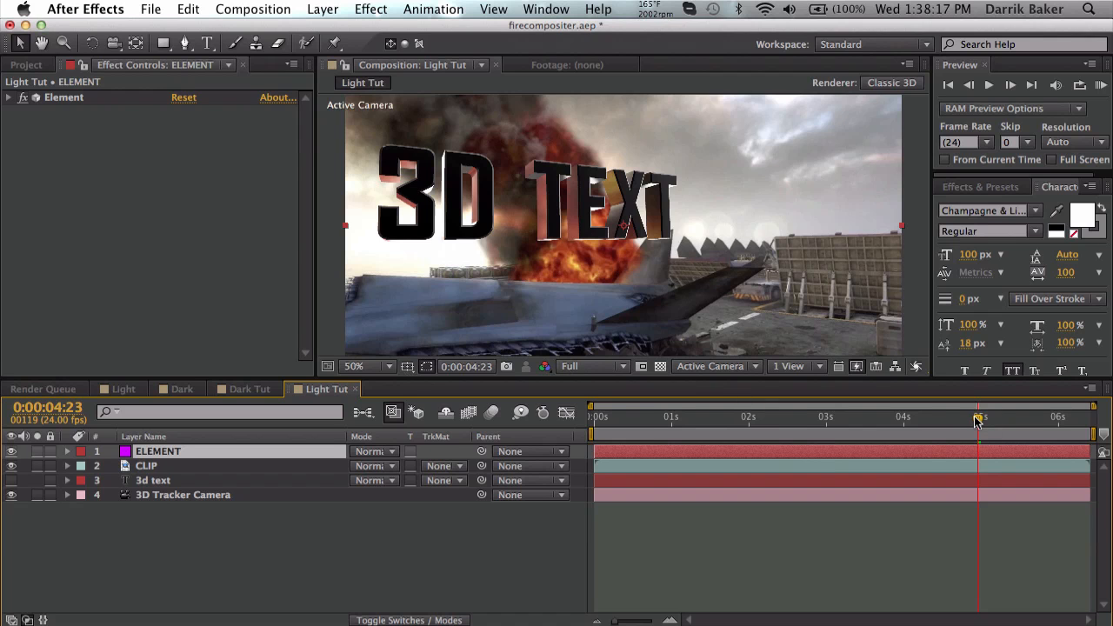
left_click(720, 418)
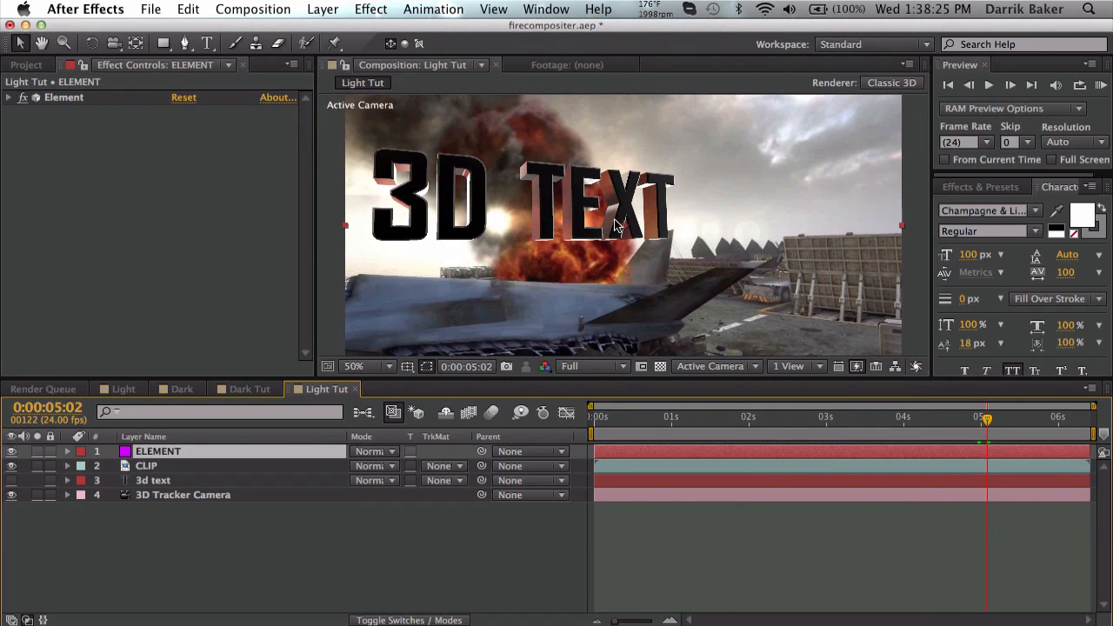
mouse_move(581, 207)
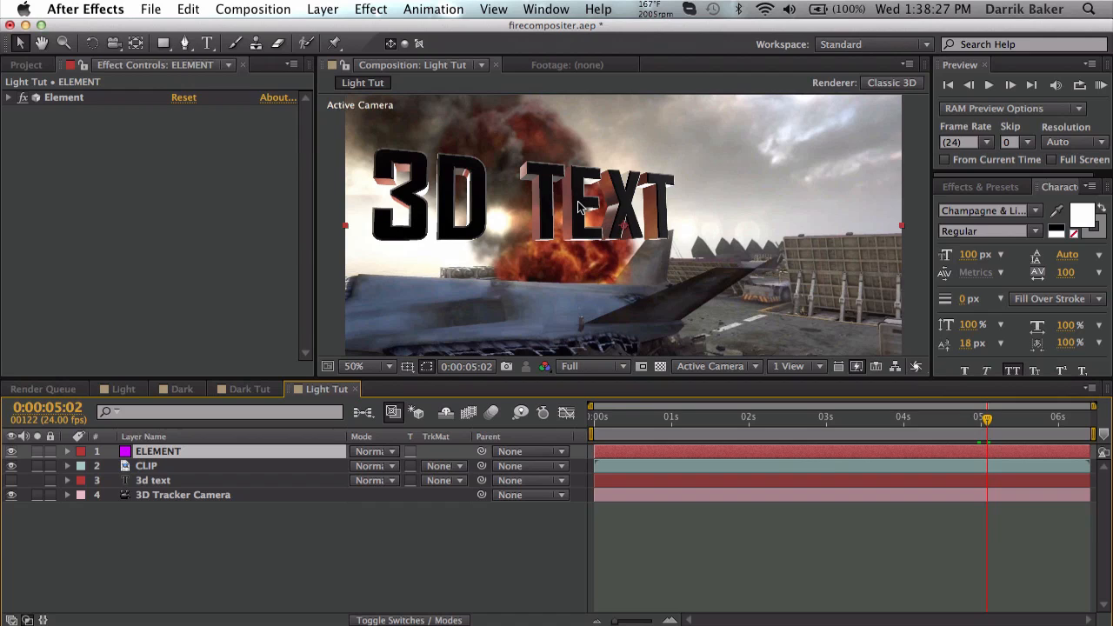
mouse_move(647, 205)
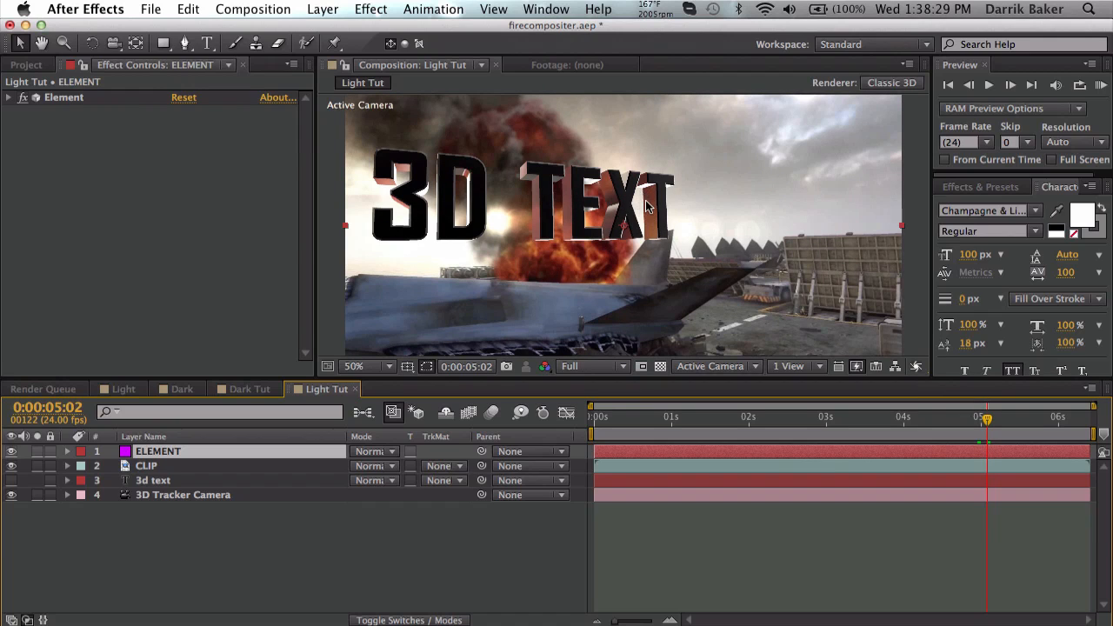
mouse_move(543, 224)
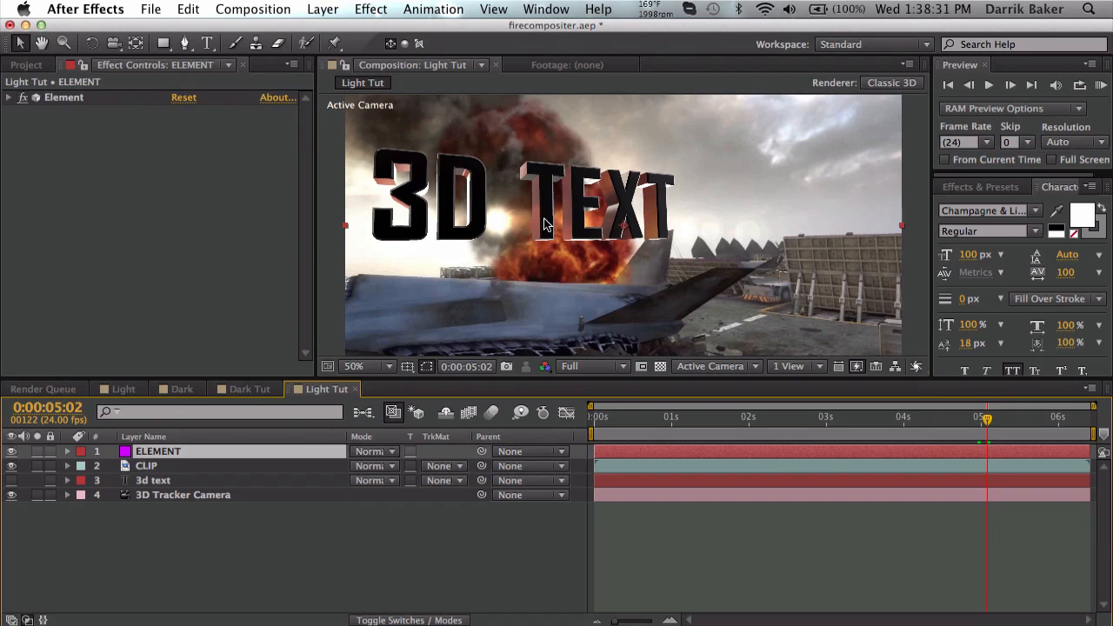
left_click(147, 466)
type("MATTE")
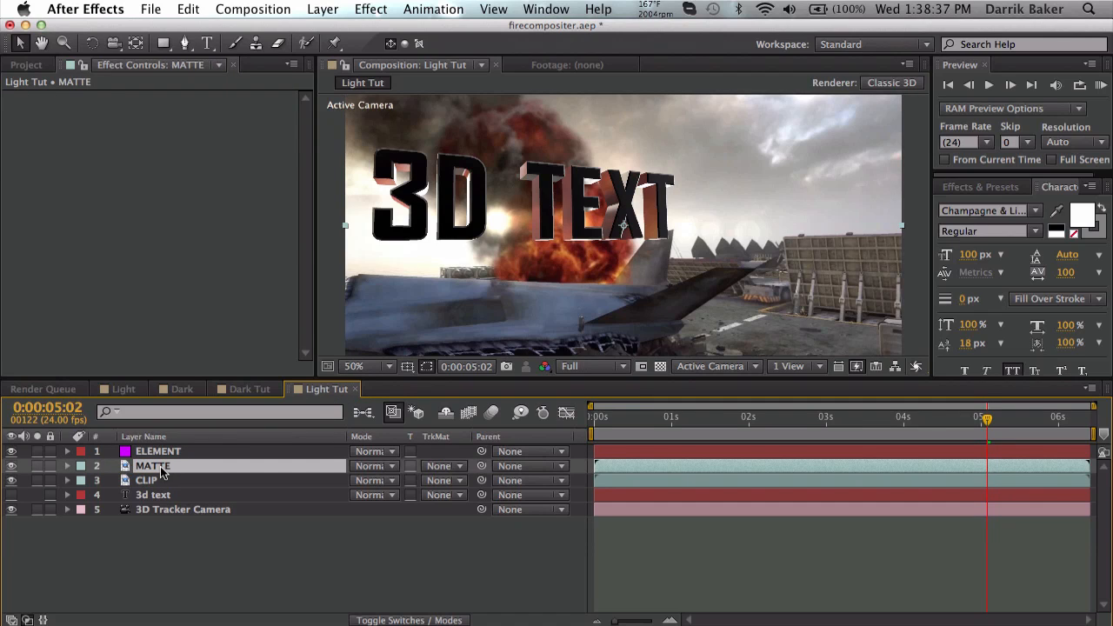
Move MATTE to the top and set ELEMENT's track matte to Luma Matte "MATTE".
left_click_drag(153, 466, 153, 449)
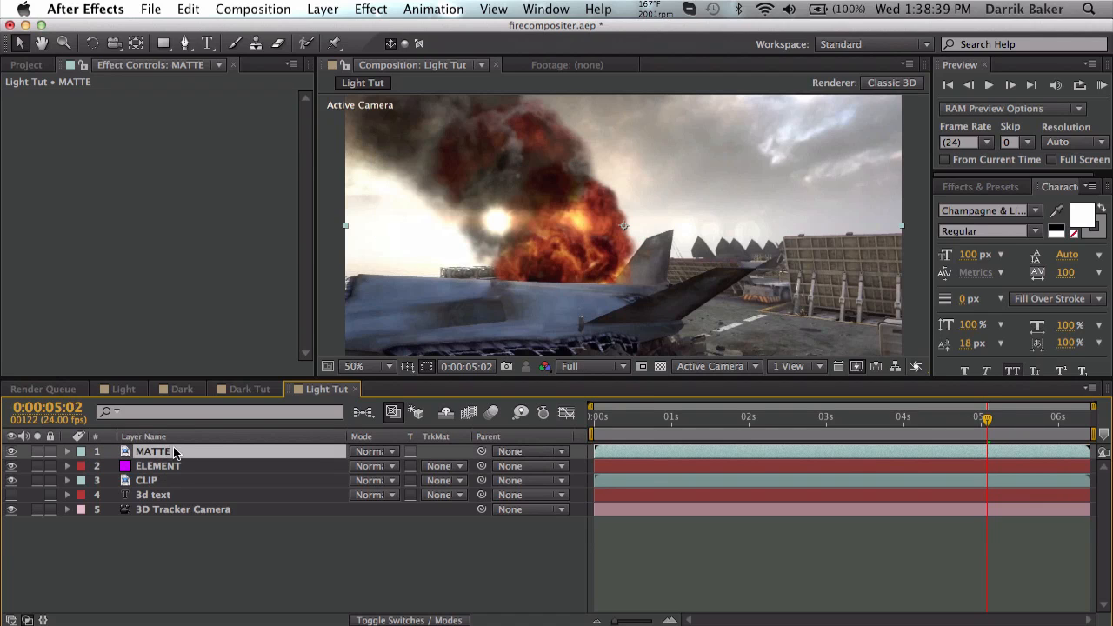
left_click(158, 466)
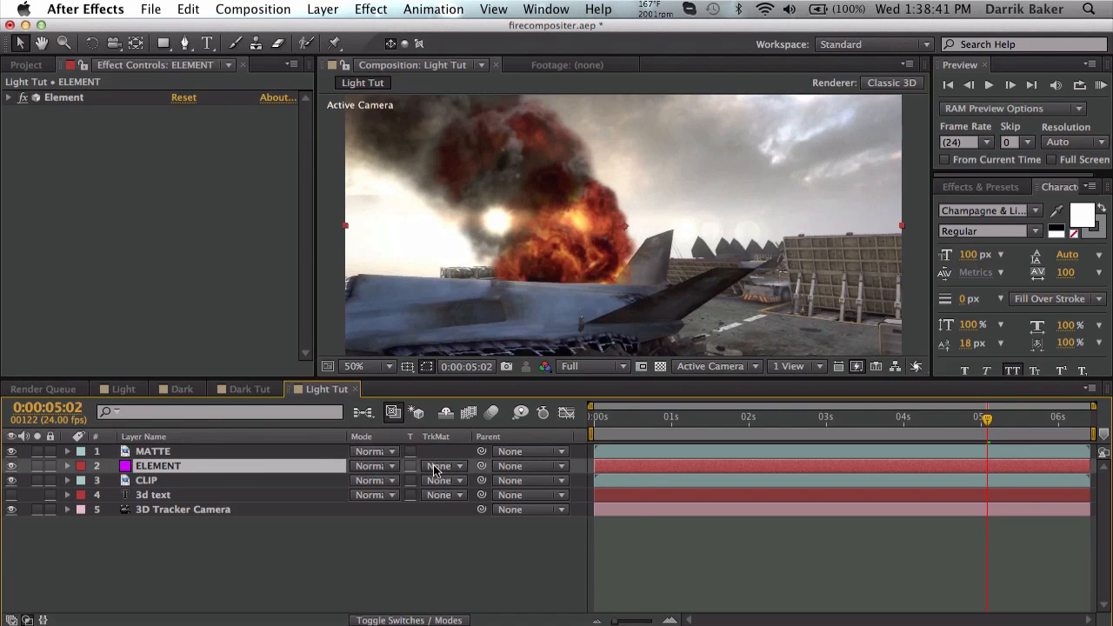
left_click(443, 466)
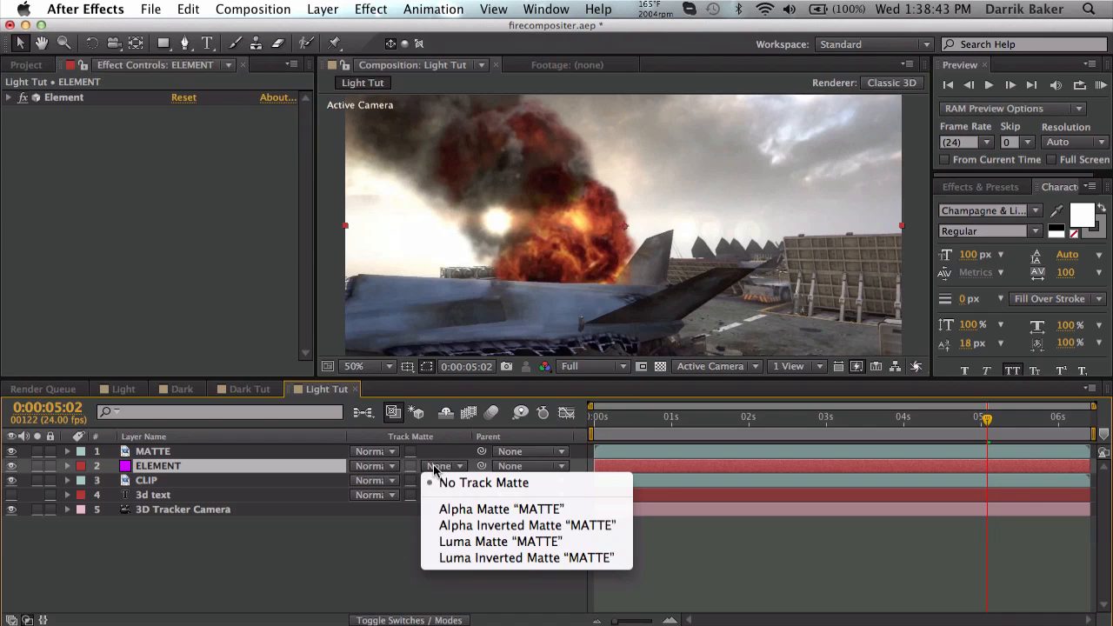
left_click(501, 541)
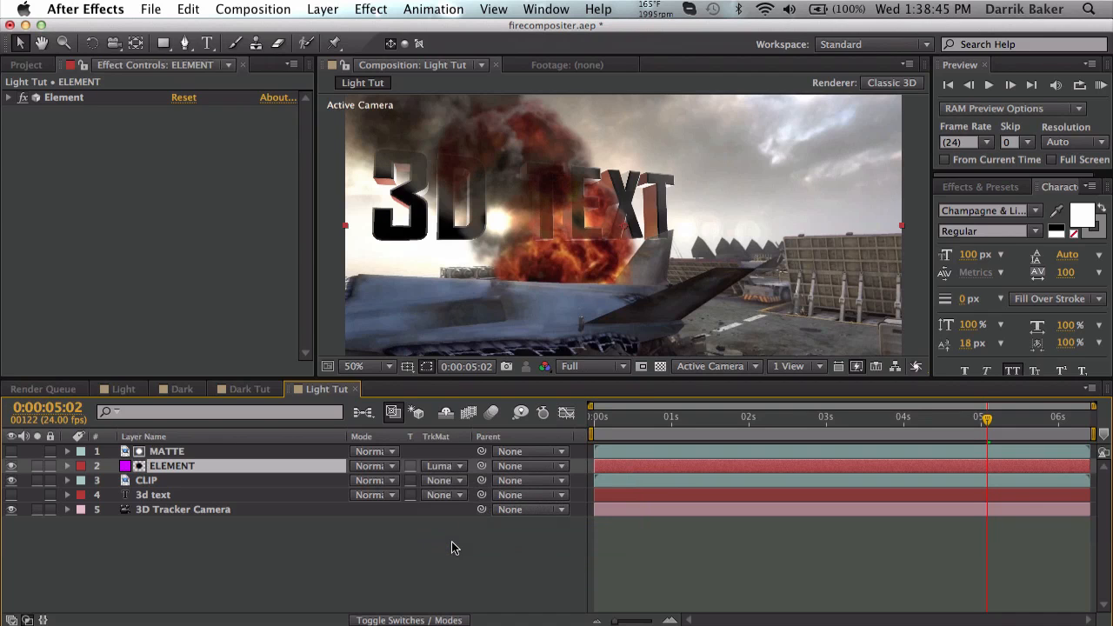
left_click(365, 366)
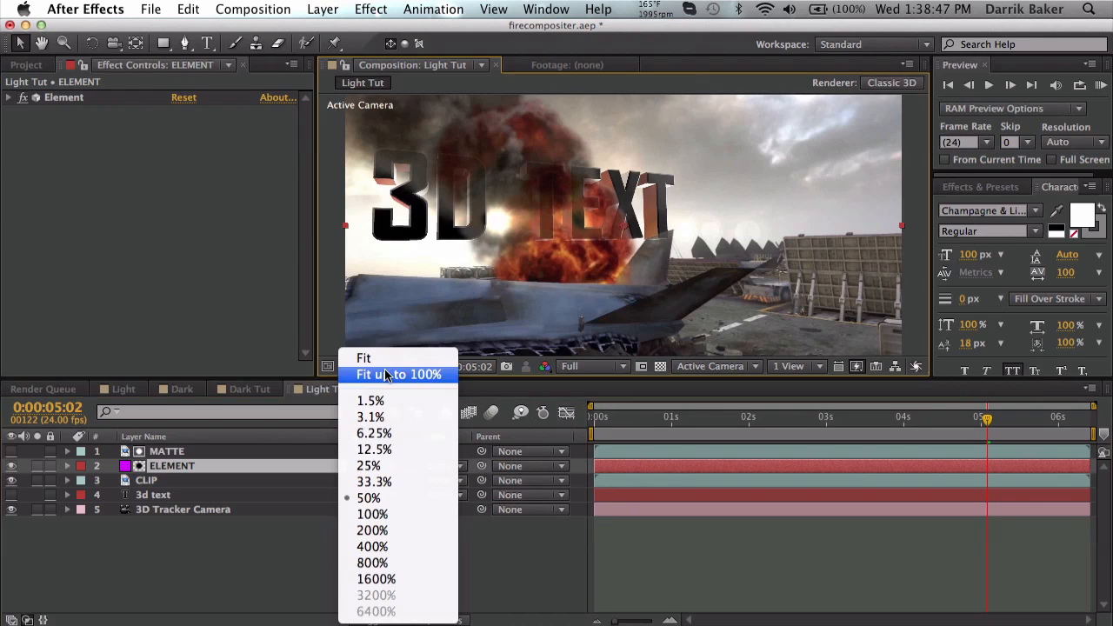
View the composition at 100% and select the MATTE layer for effects.
left_click(373, 515)
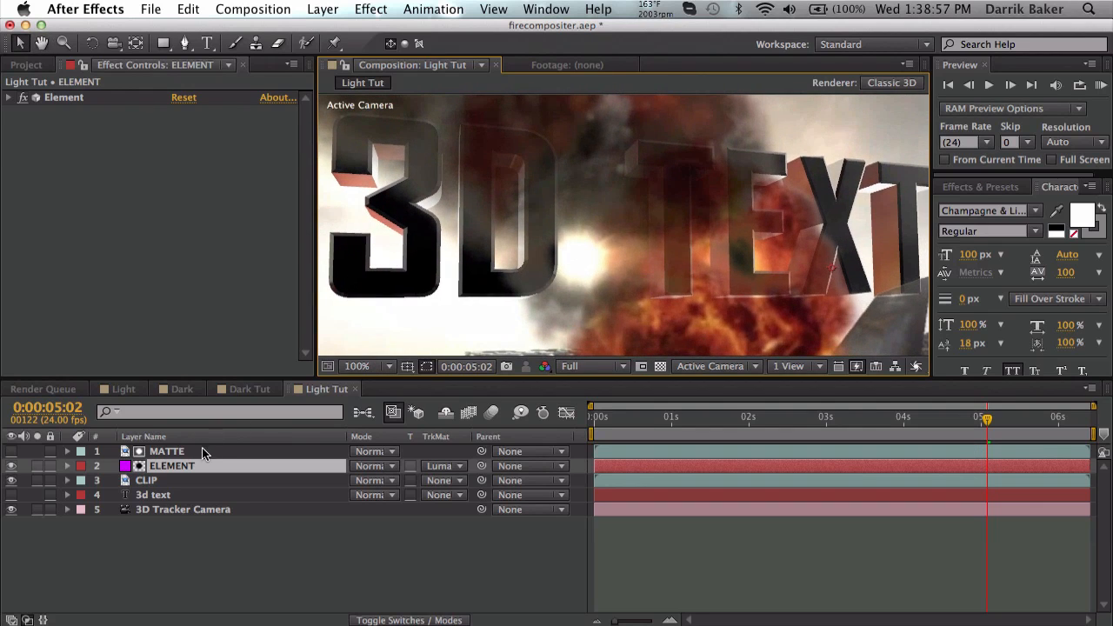
left_click(167, 451)
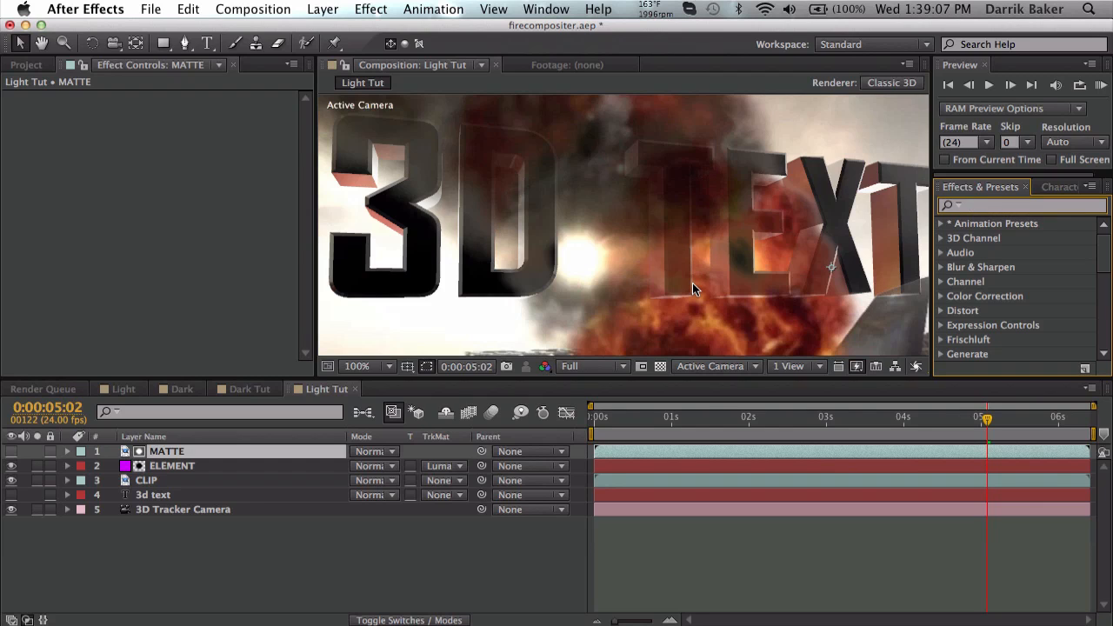
Apply Levels to MATTE with input white 214 and a raised input black so smoke hides more text.
type("levels")
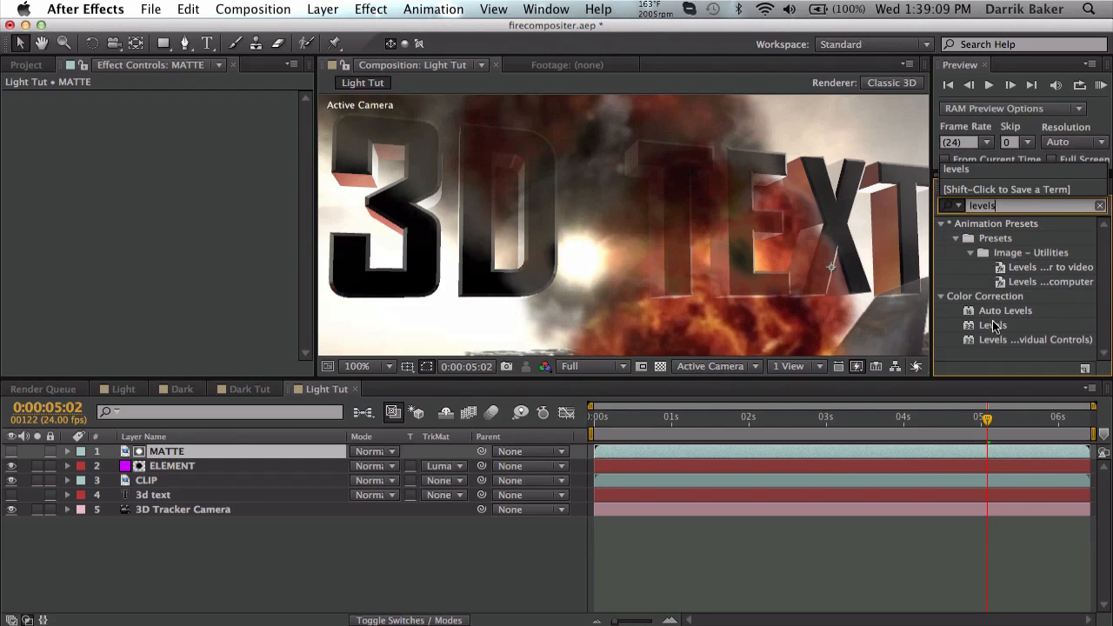
double_click(995, 325)
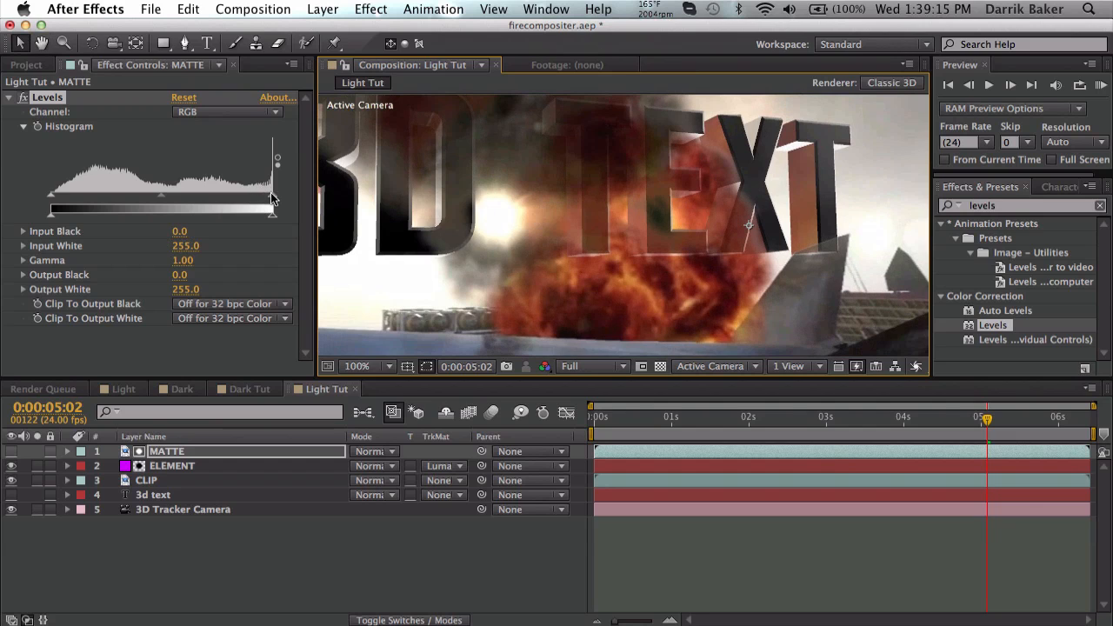
left_click_drag(273, 209, 261, 209)
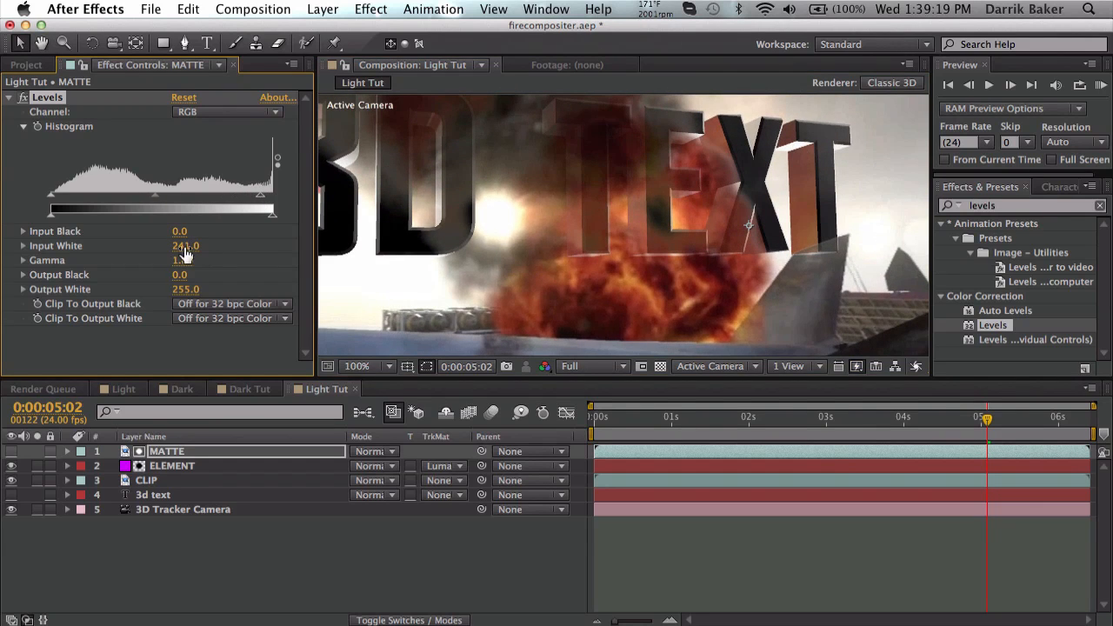
left_click_drag(261, 194, 189, 194)
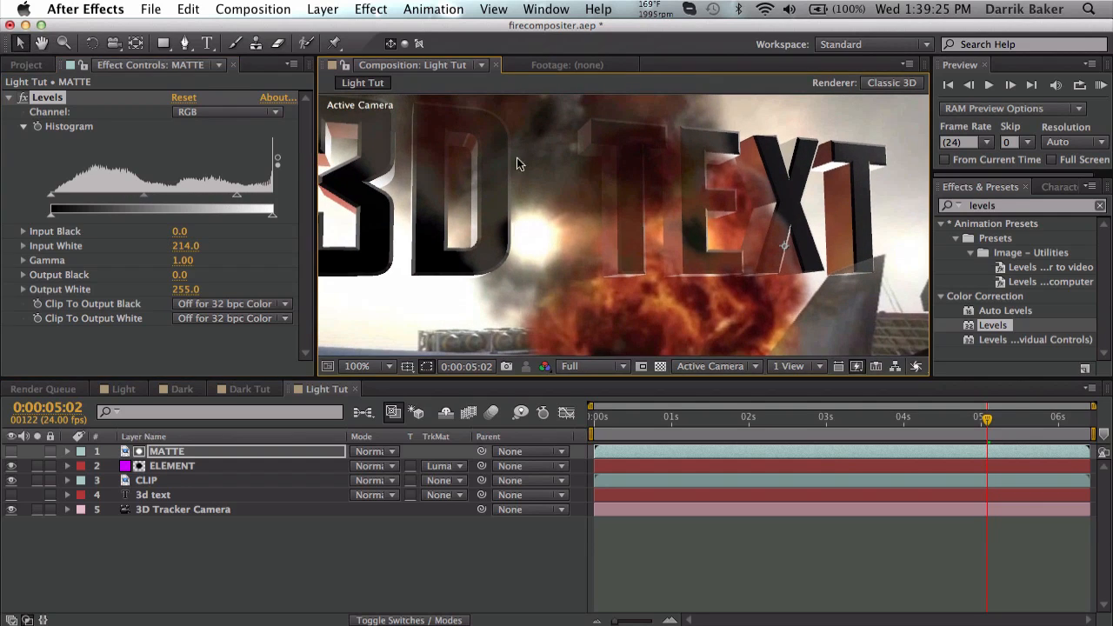
left_click_drag(51, 209, 73, 209)
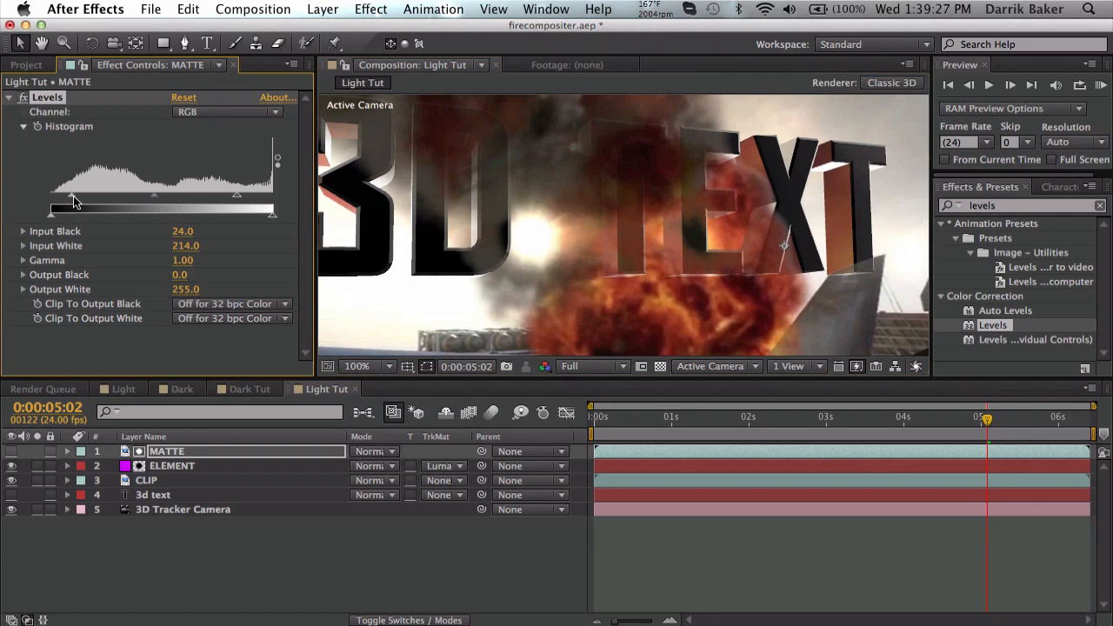
left_click_drag(73, 202, 108, 202)
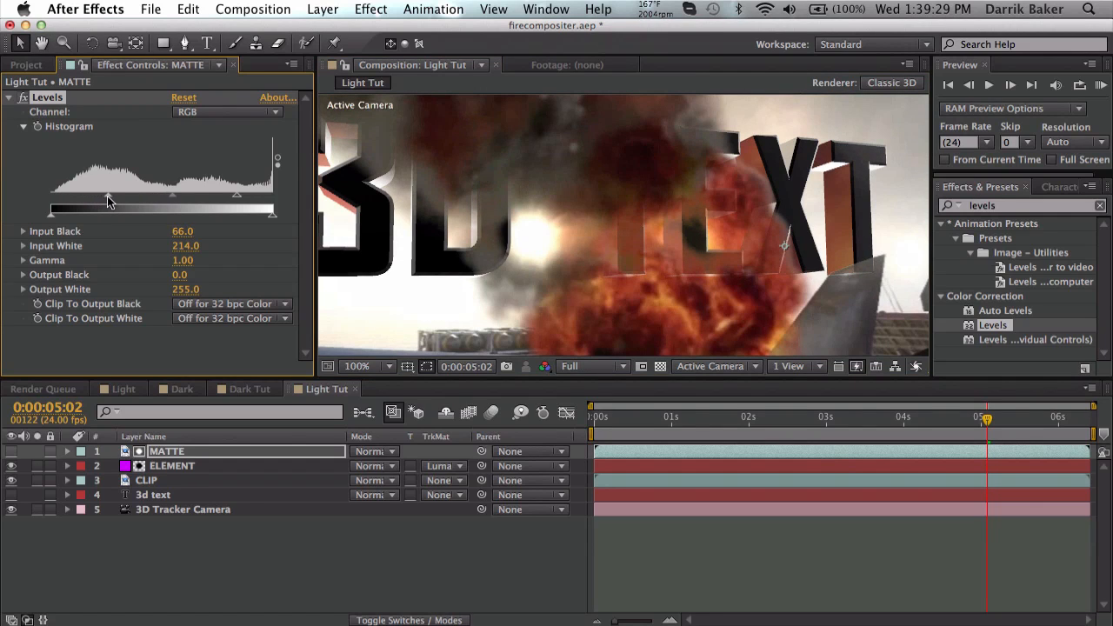
left_click(967, 418)
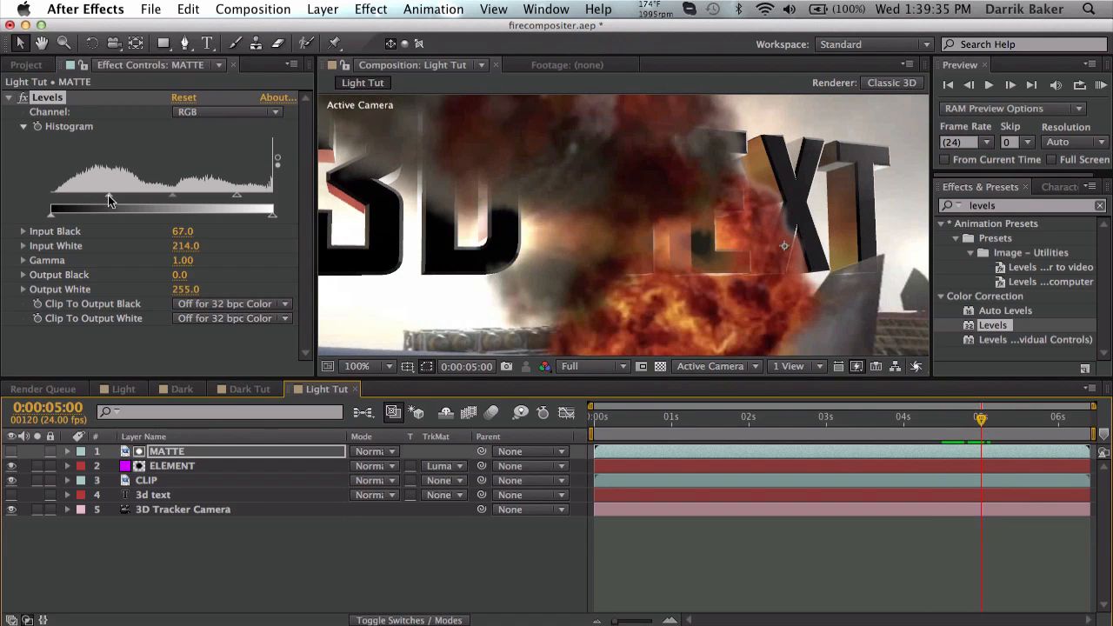
left_click_drag(108, 208, 62, 209)
type("fast b")
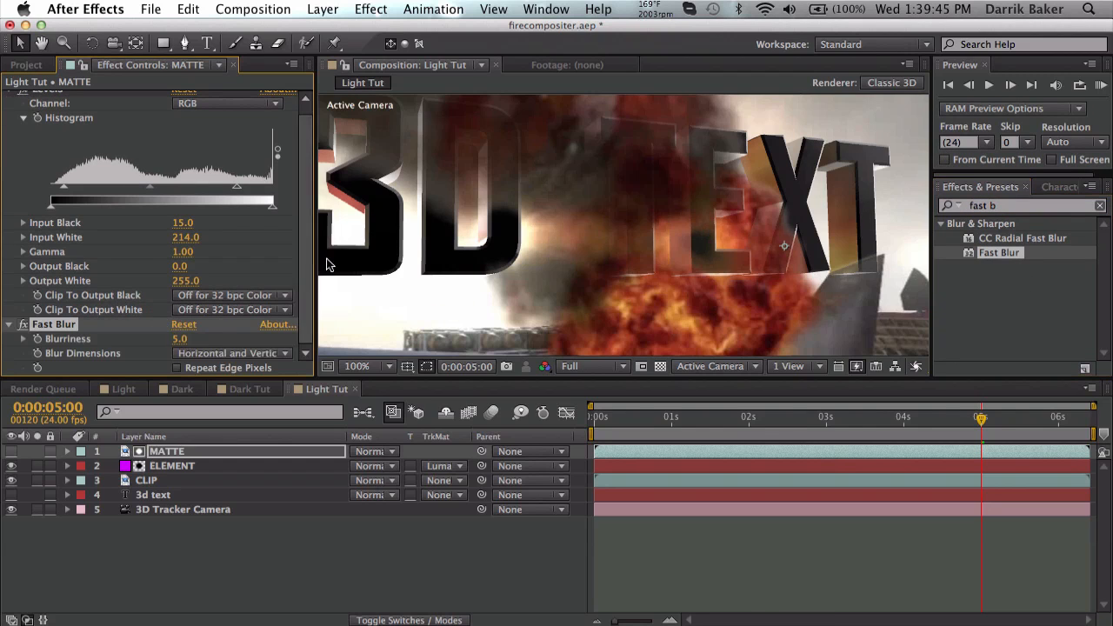
left_click(940, 417)
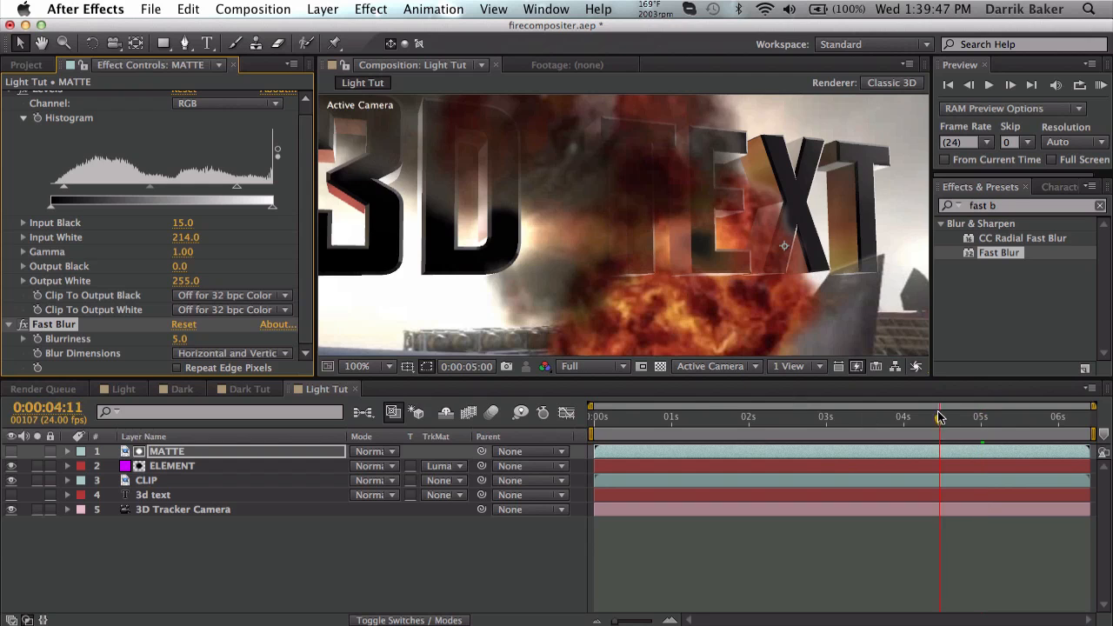
left_click_drag(939, 418, 913, 417)
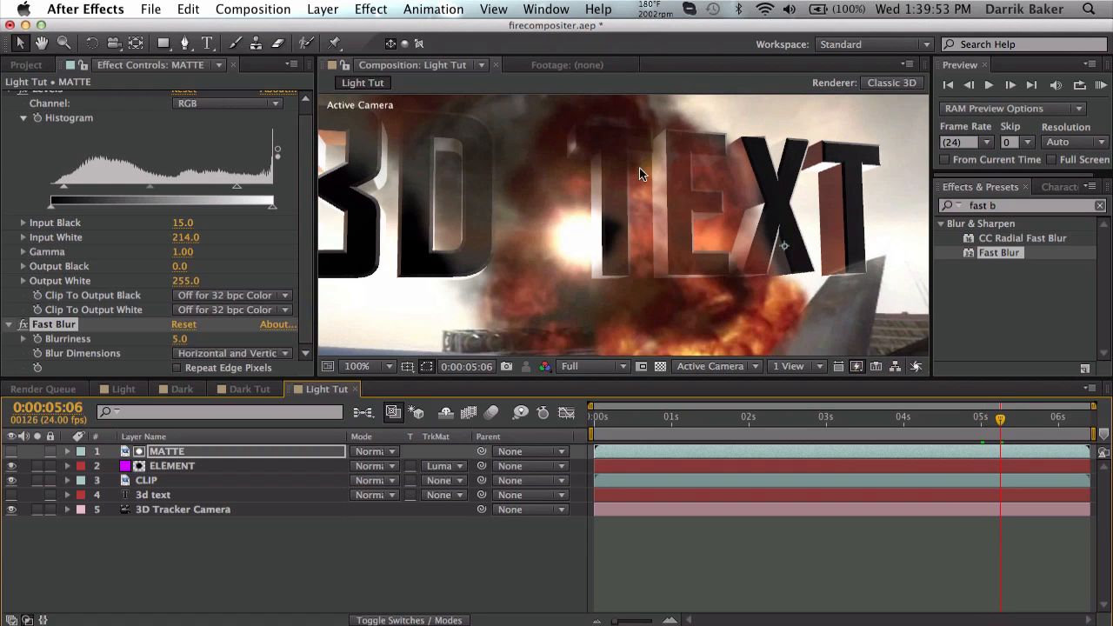
mouse_move(635, 228)
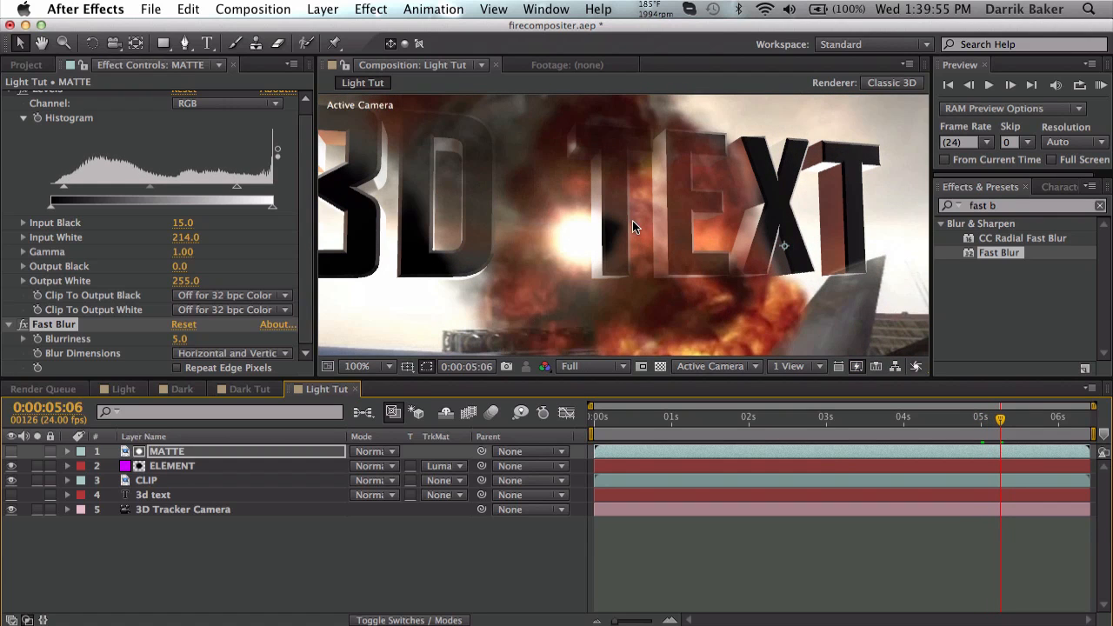
mouse_move(705, 225)
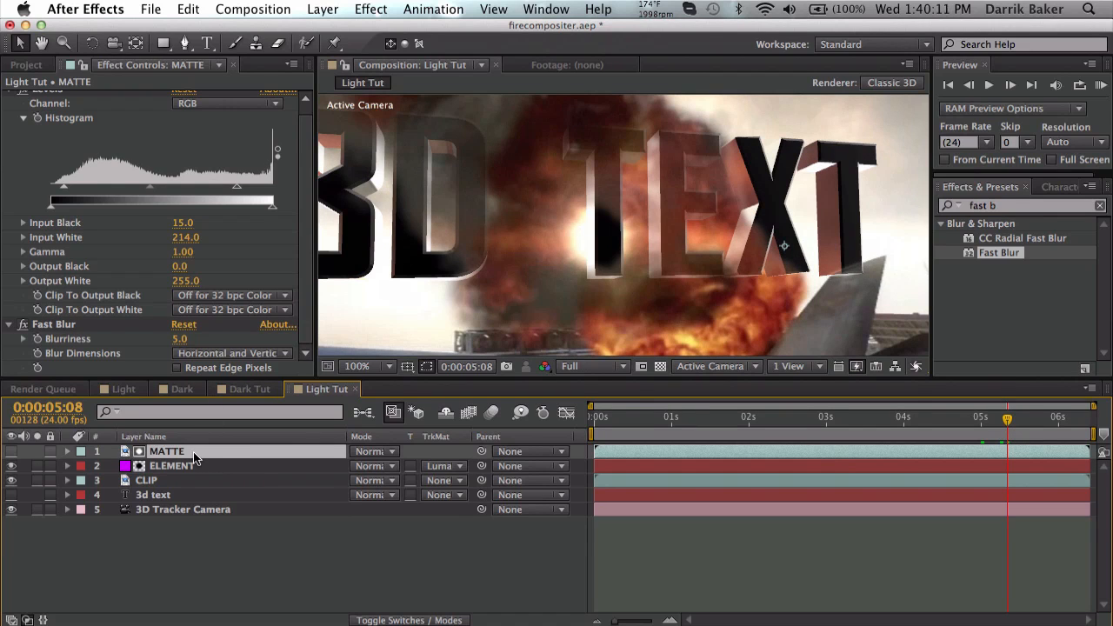
Pre-compose the duplicated matte with all attributes into a new comp named Displacement Map 1.
left_click(324, 11)
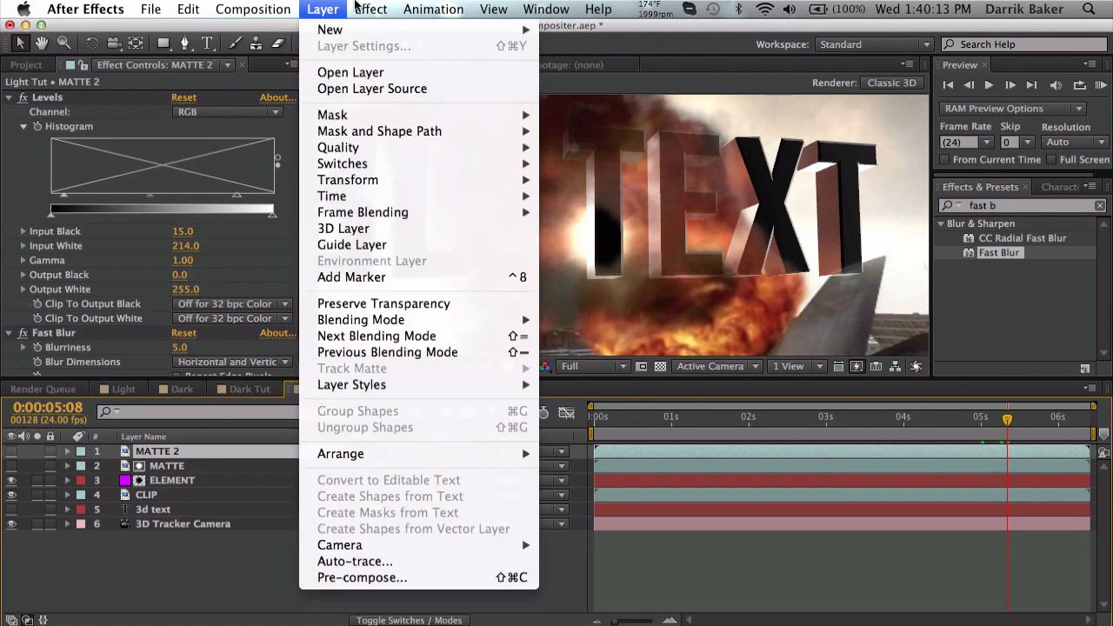
left_click(362, 578)
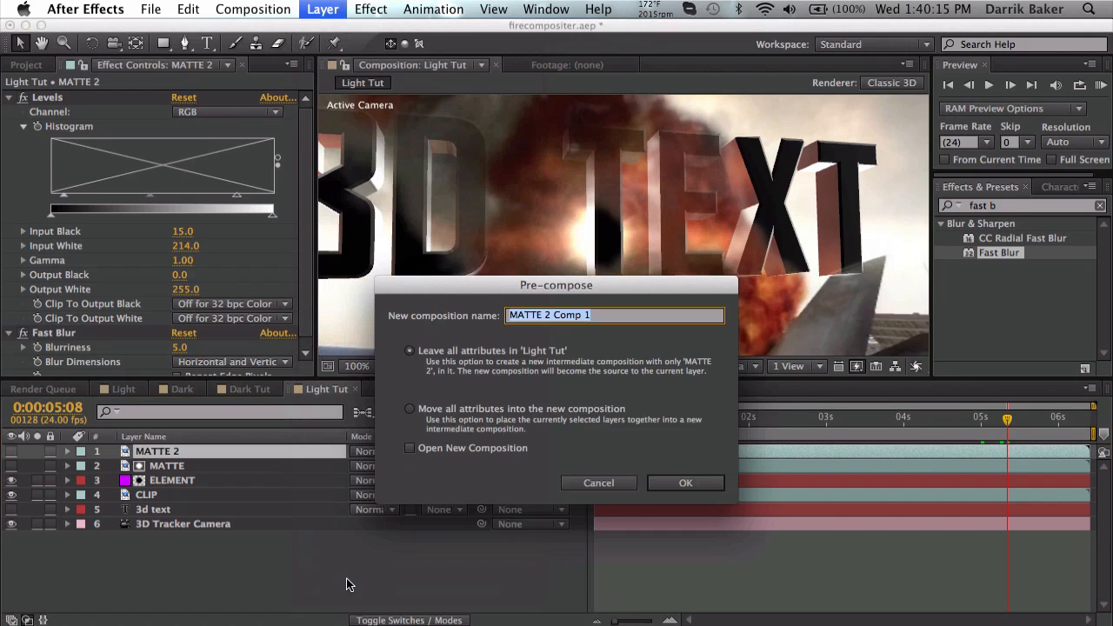
left_click(411, 409)
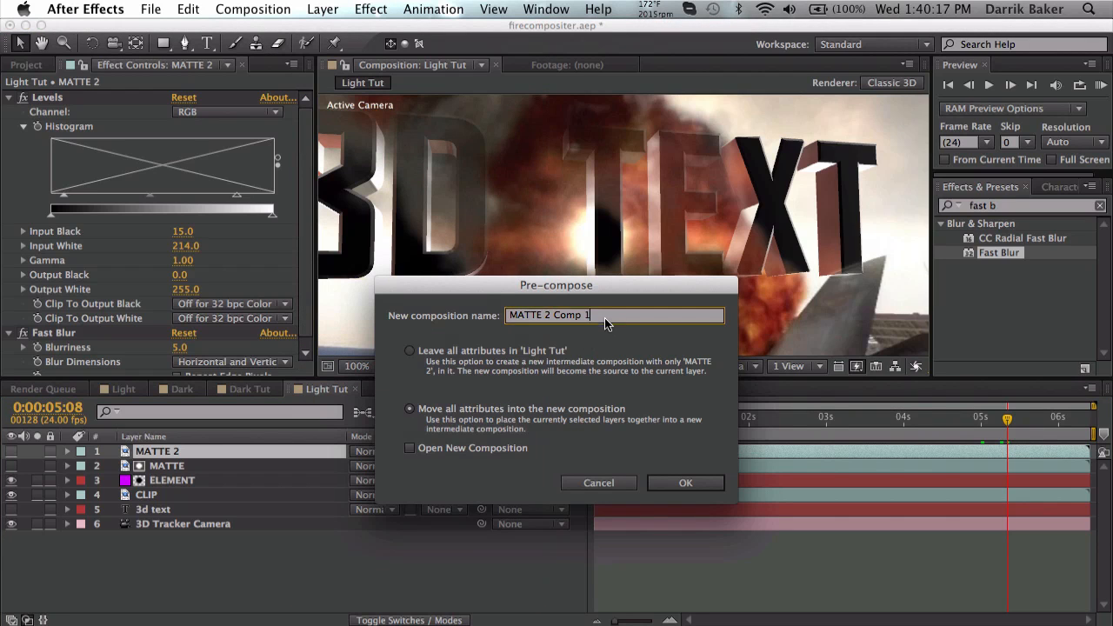
type("Displacement Map 1")
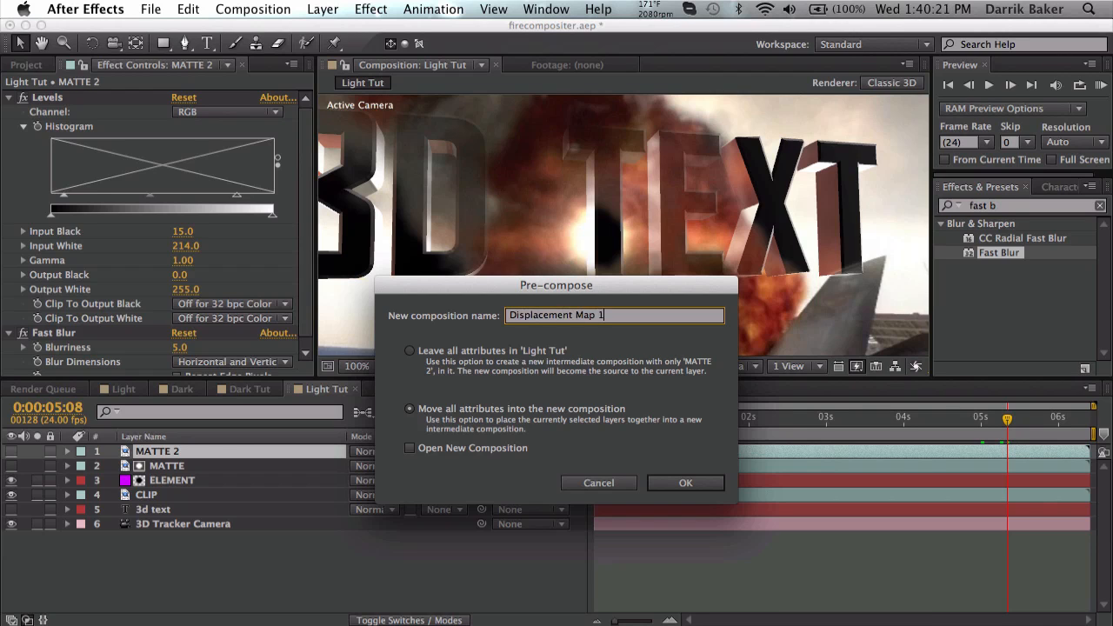
left_click(686, 483)
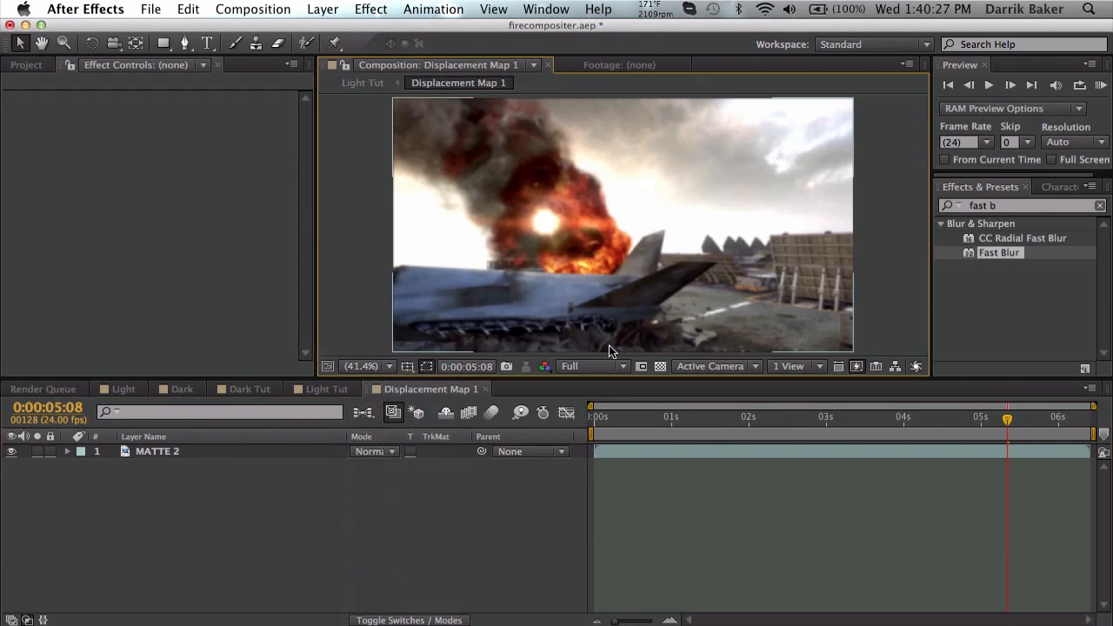
Scrub to the fireball frame and lower the matte's Levels output white to 123.
left_click(963, 417)
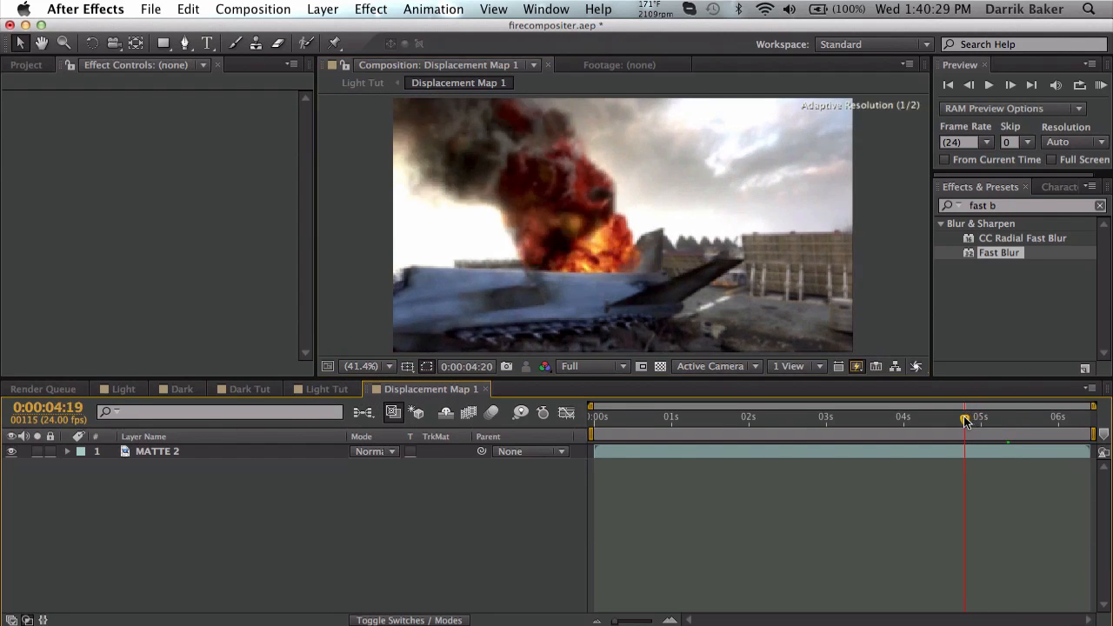
left_click_drag(964, 417, 988, 417)
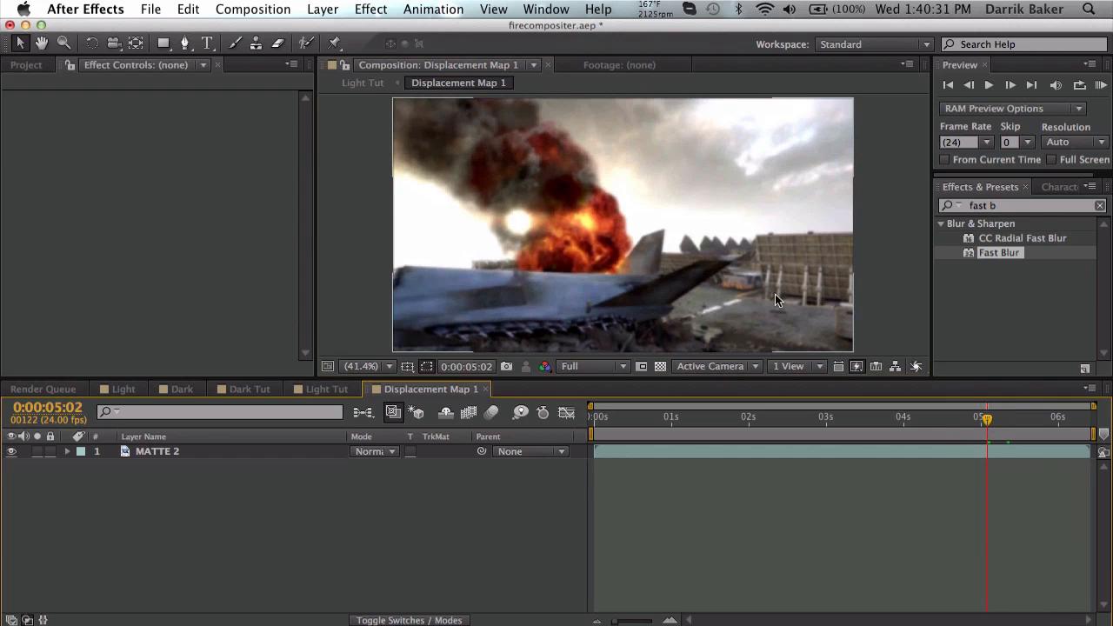
mouse_move(606, 327)
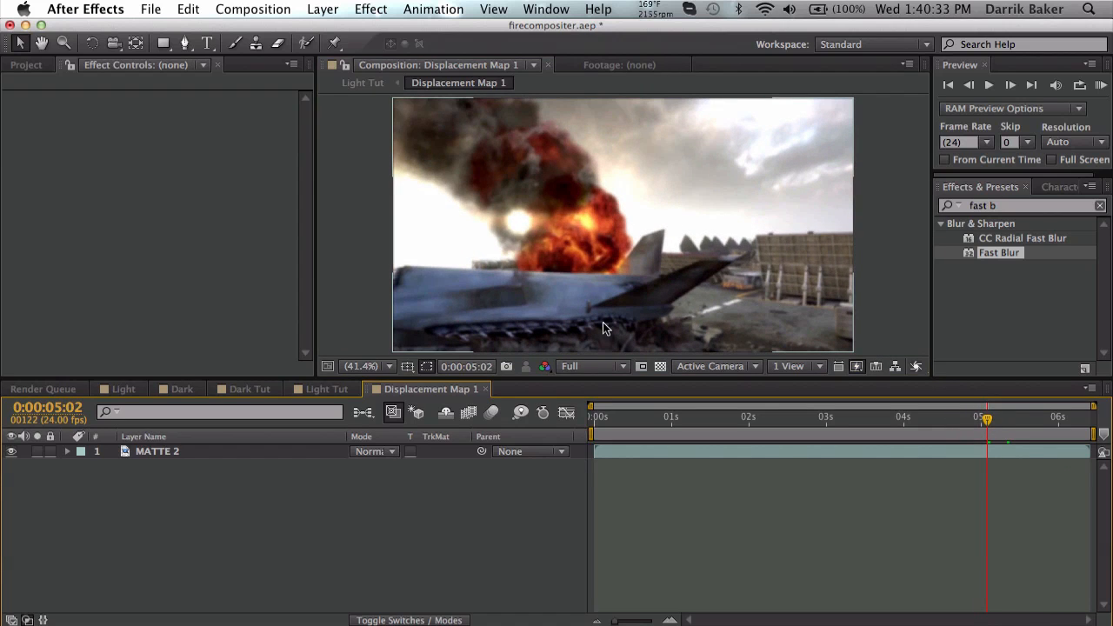
mouse_move(644, 209)
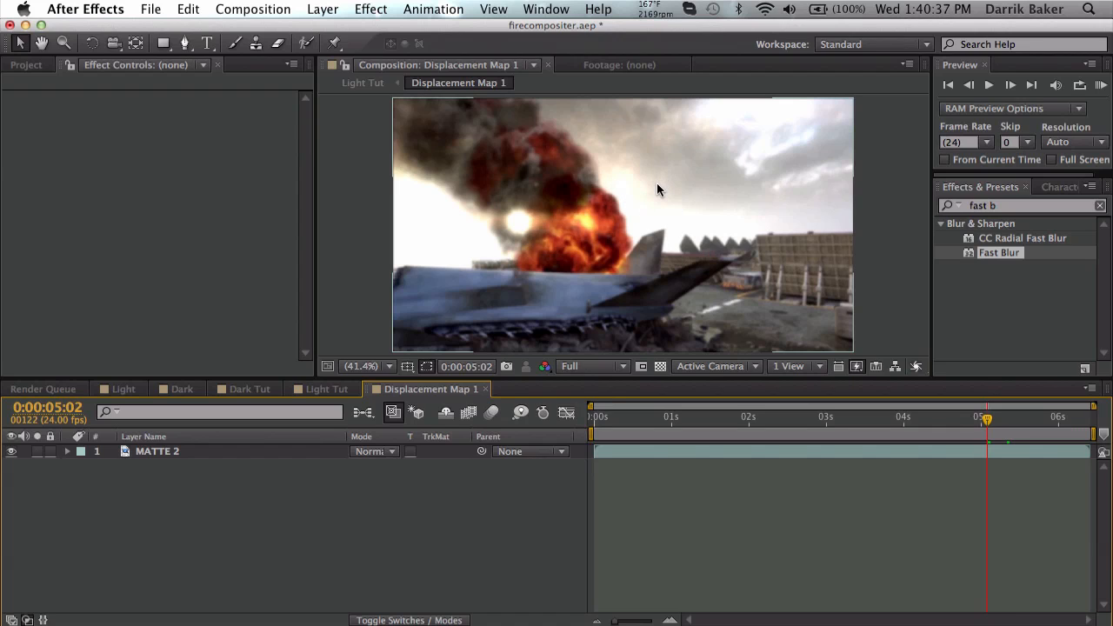
mouse_move(612, 216)
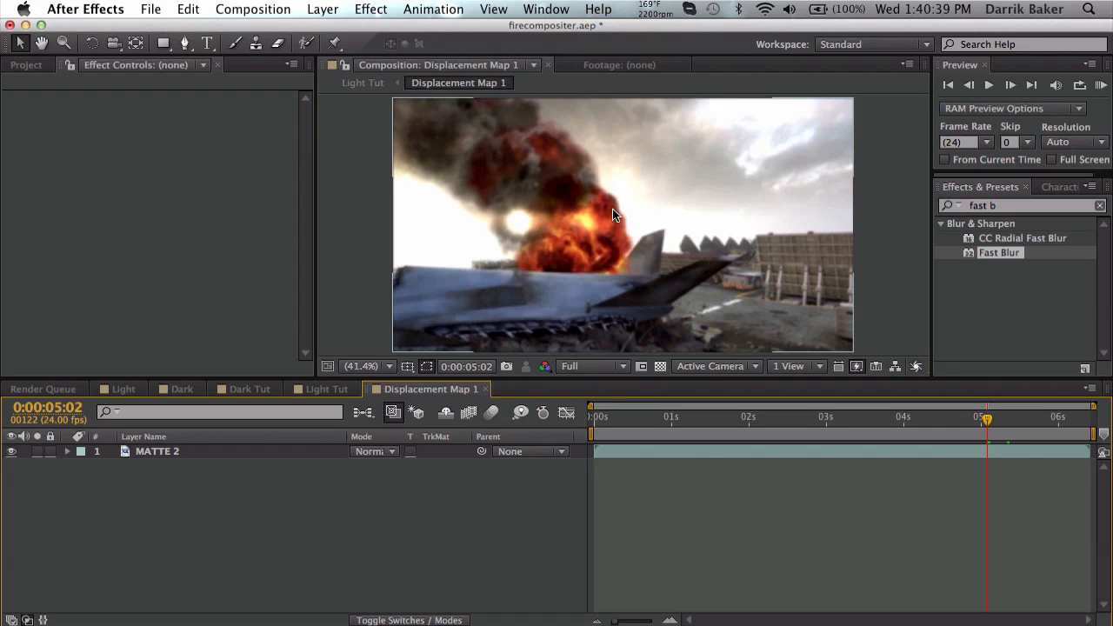
mouse_move(229, 455)
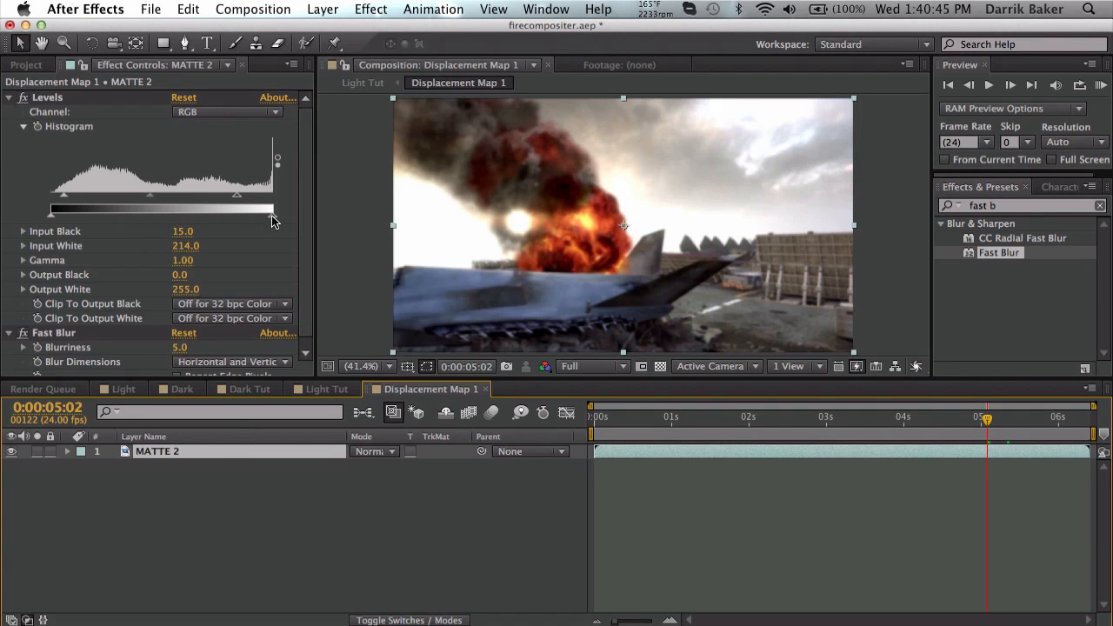
left_click_drag(261, 209, 195, 208)
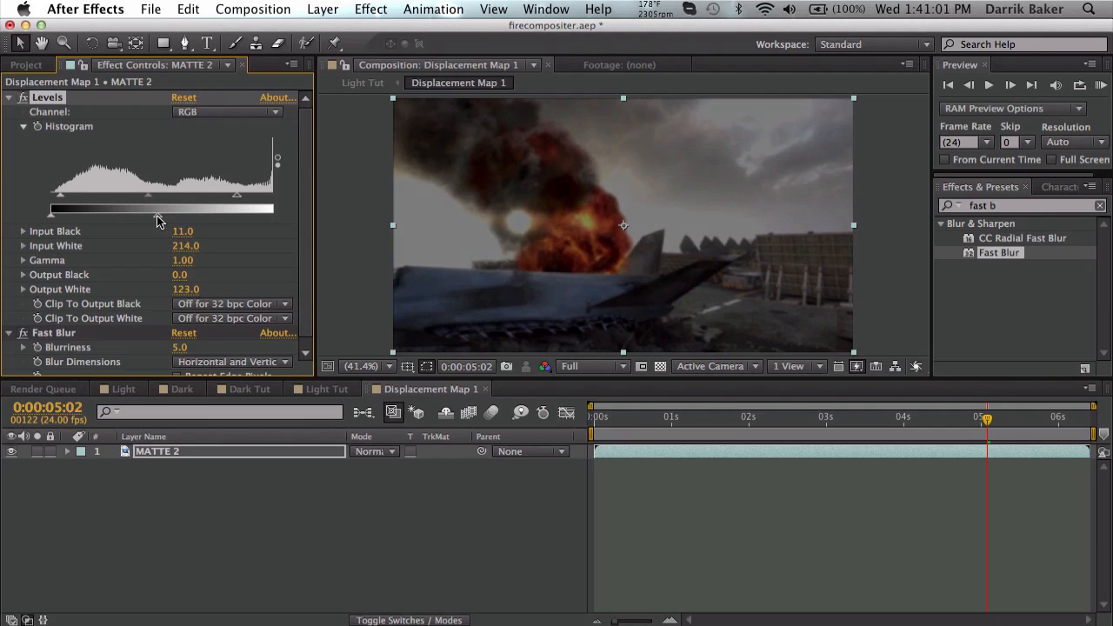
Return to the Light Tut composition and select the ELEMENT 3D text layer.
left_click(327, 389)
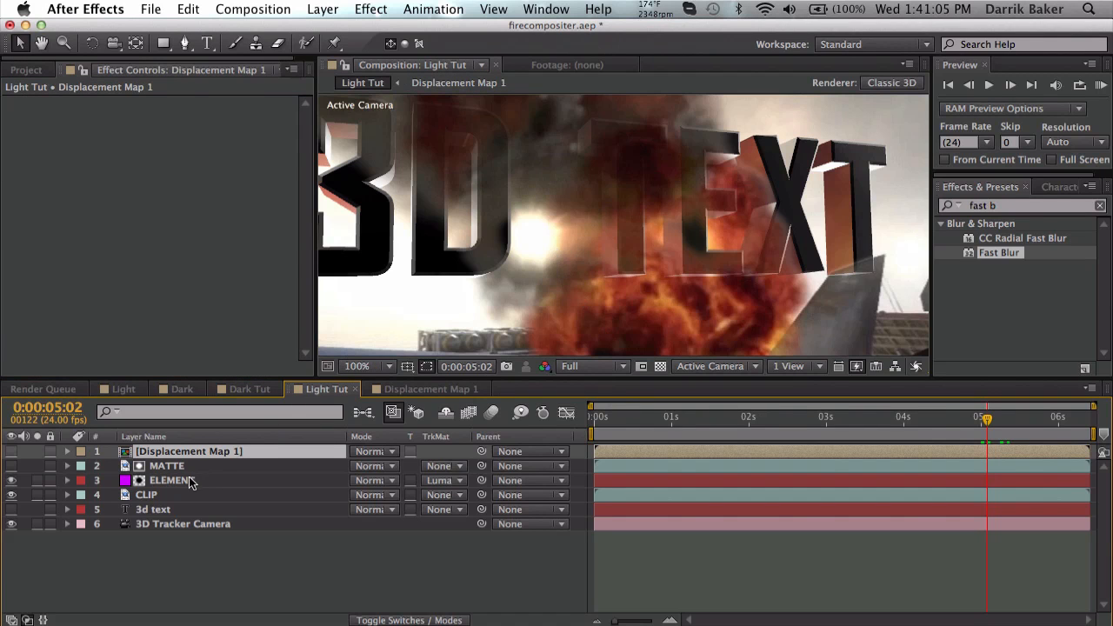
left_click(170, 480)
type("displace")
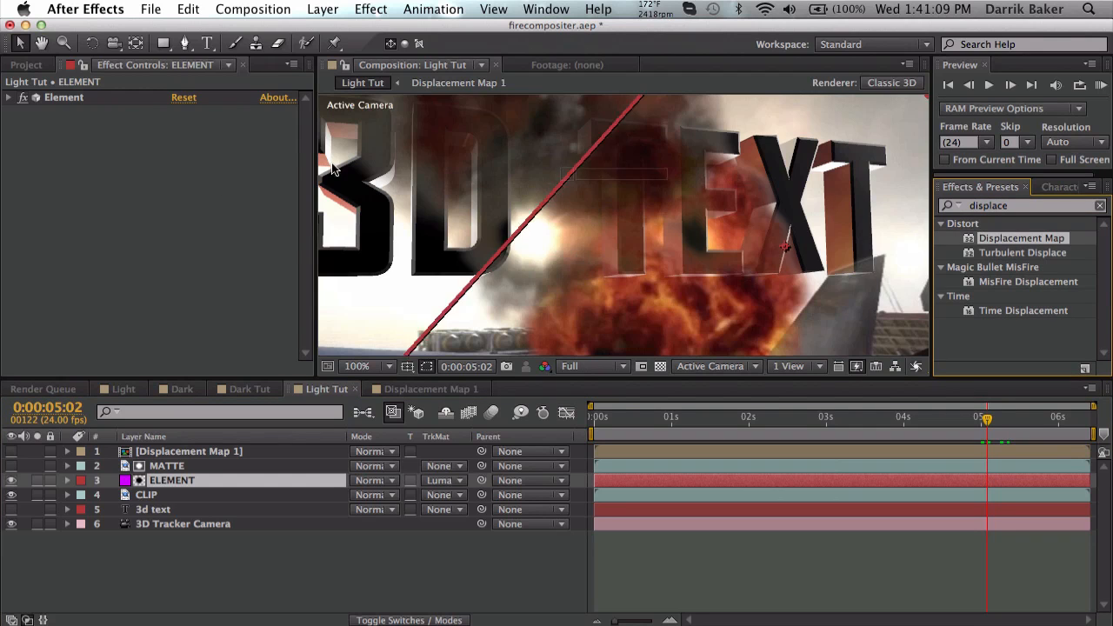
Drive ELEMENT's Displacement Map from Displacement Map 1 luminance with vertical displacement about -20, then scrub to review.
left_click(233, 125)
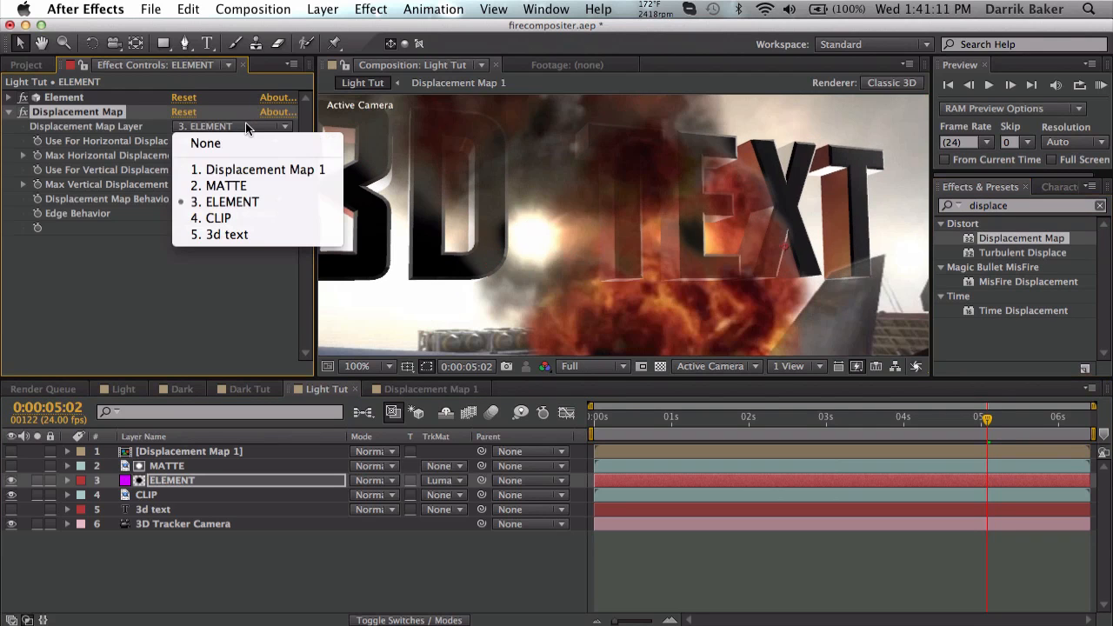
left_click(265, 169)
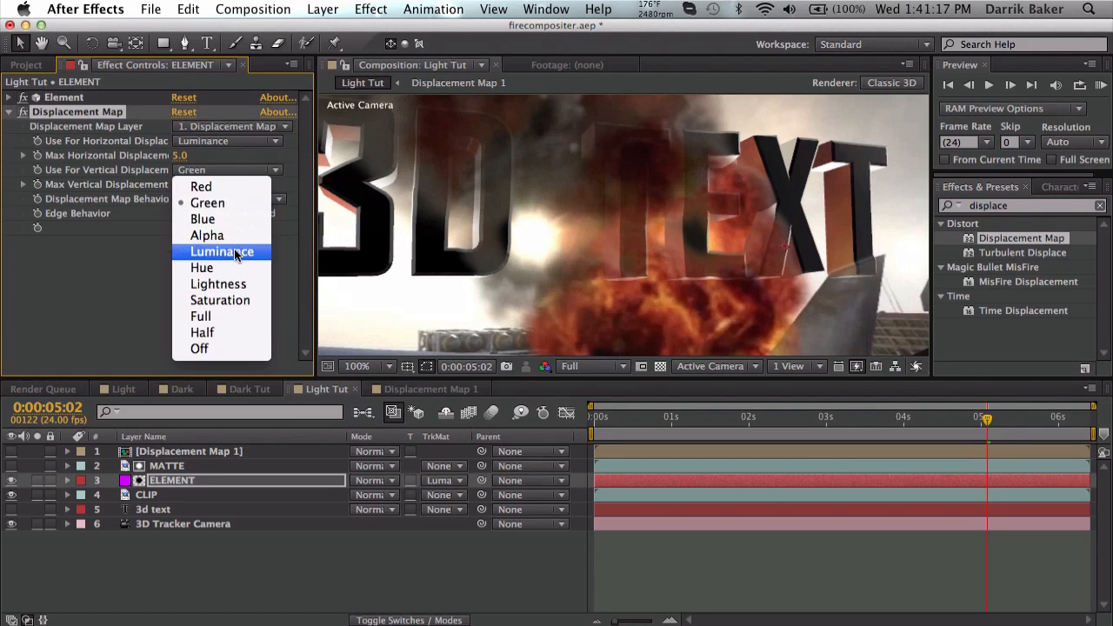
left_click(221, 251)
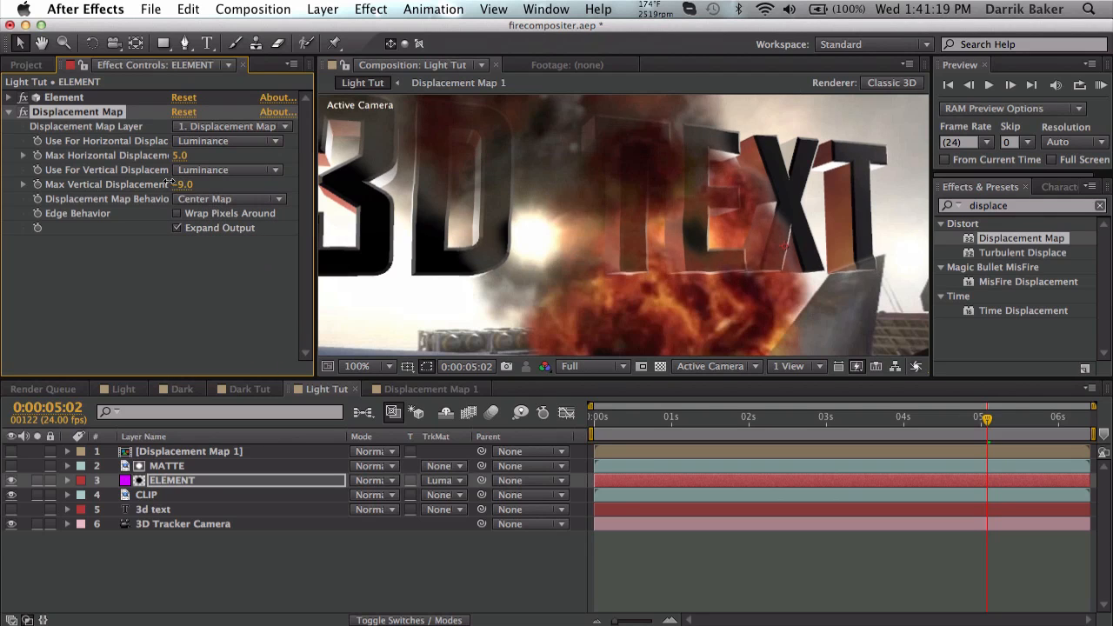
left_click_drag(182, 185, 214, 185)
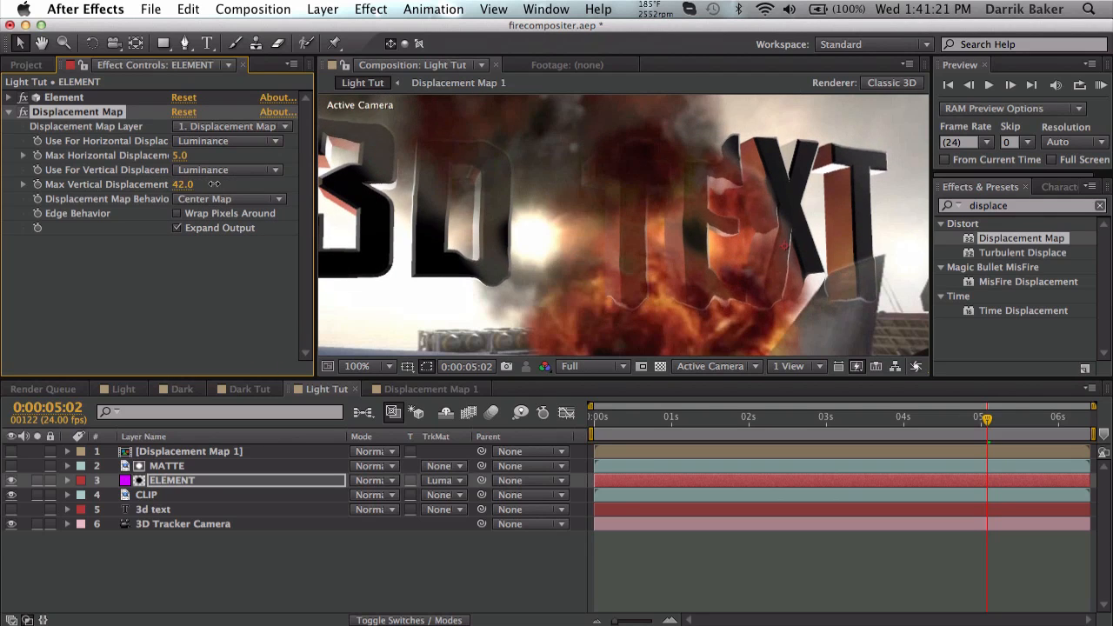
left_click_drag(182, 184, 157, 185)
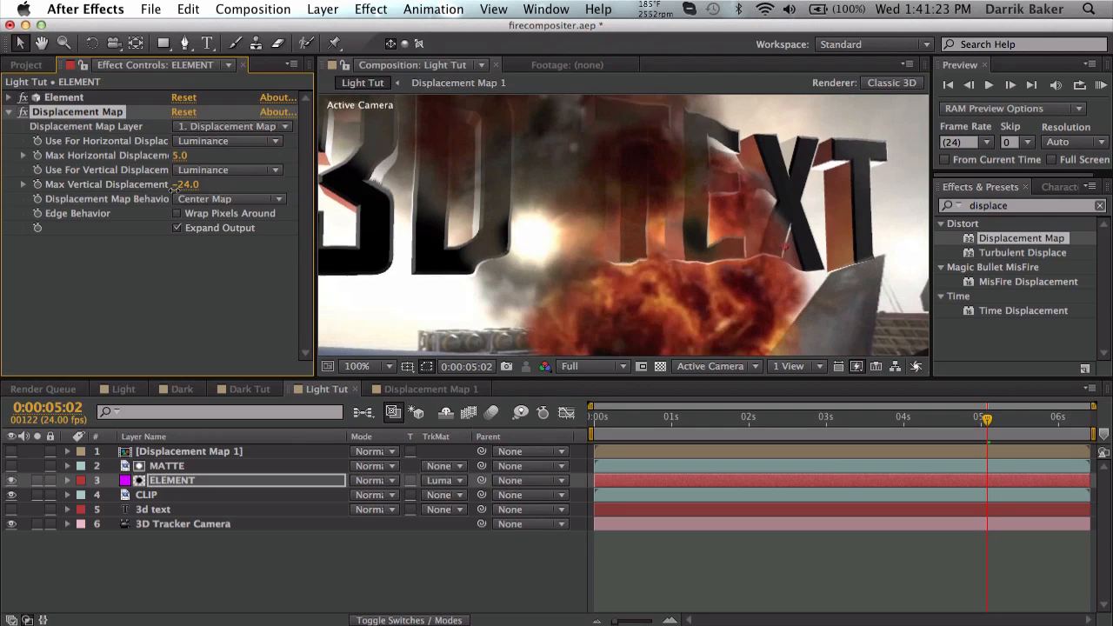
left_click_drag(184, 184, 170, 184)
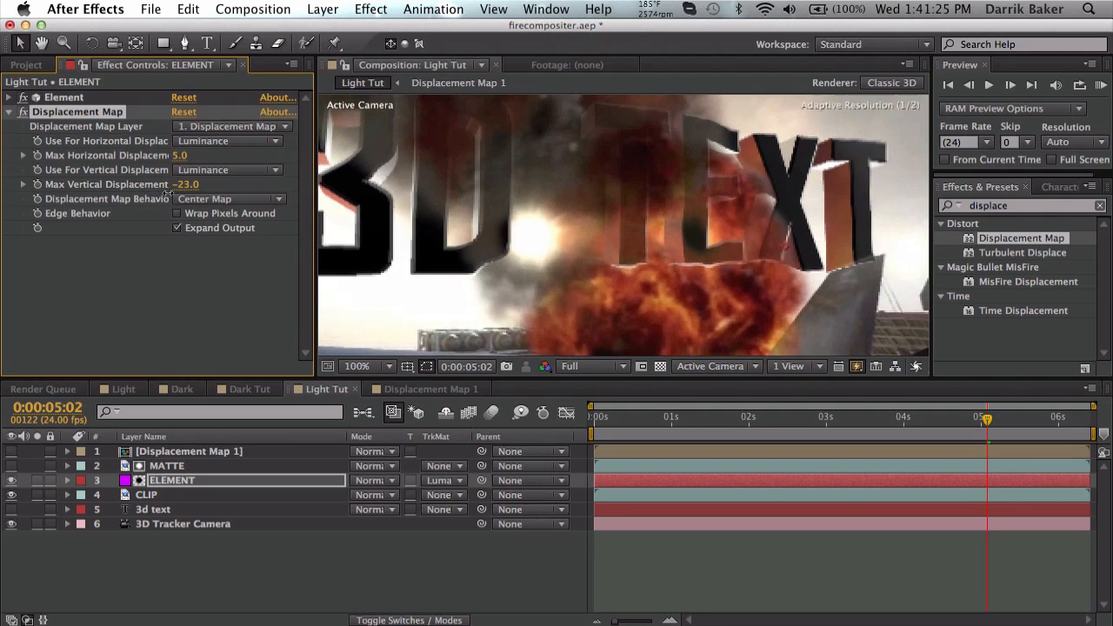
left_click_drag(188, 185, 195, 184)
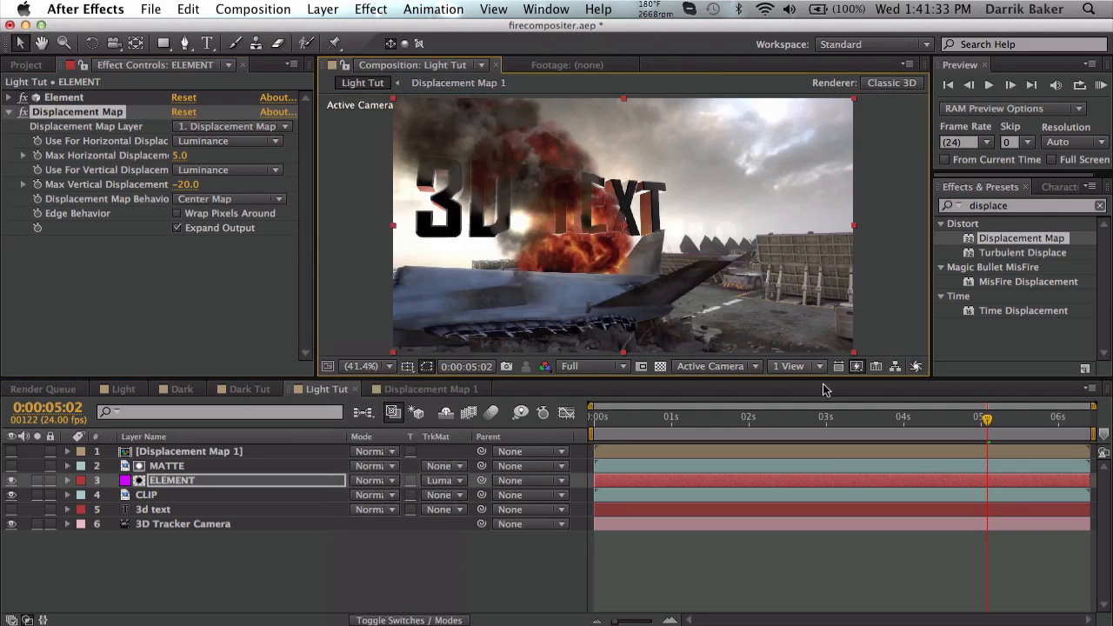
left_click_drag(988, 418, 961, 417)
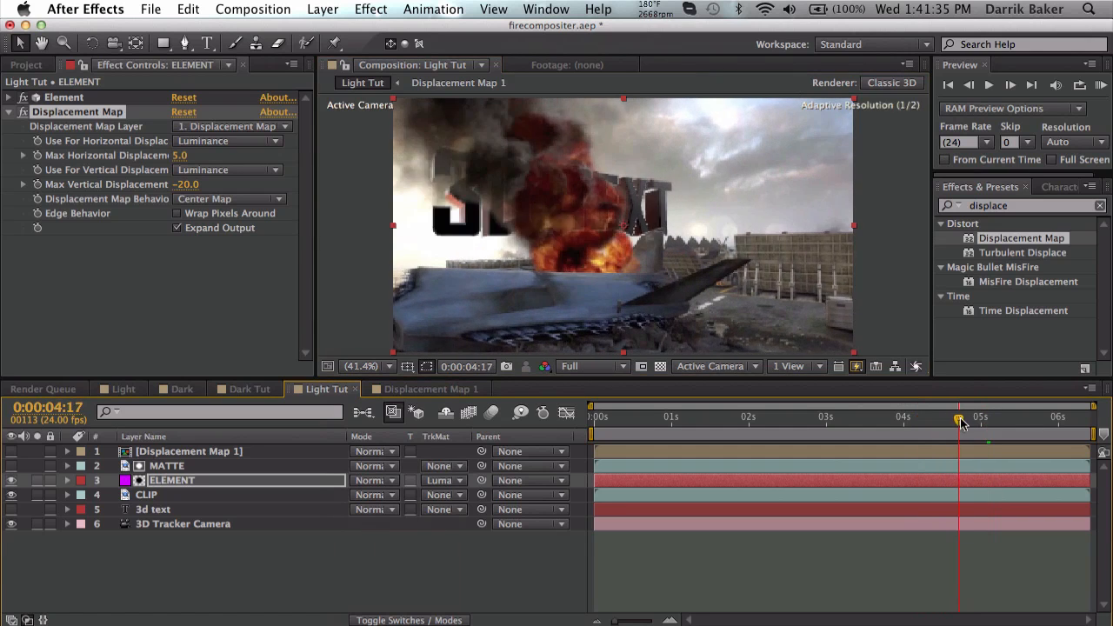
left_click_drag(960, 418, 1013, 417)
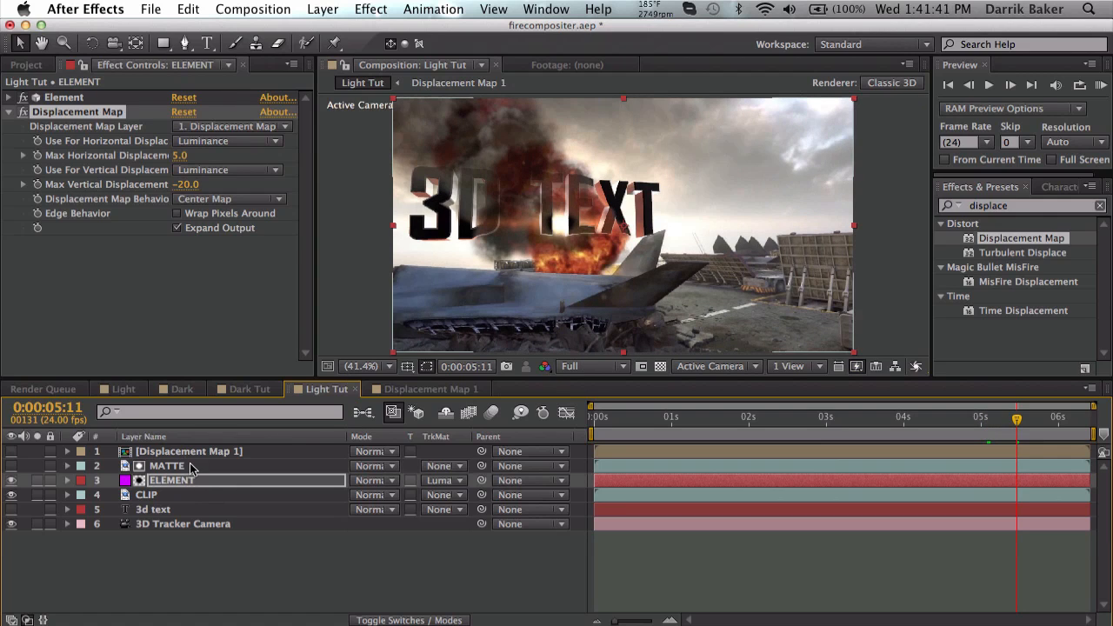
Raise MATTE's Levels input black to 46 and scrub to check more text hides in smoke.
left_click(167, 466)
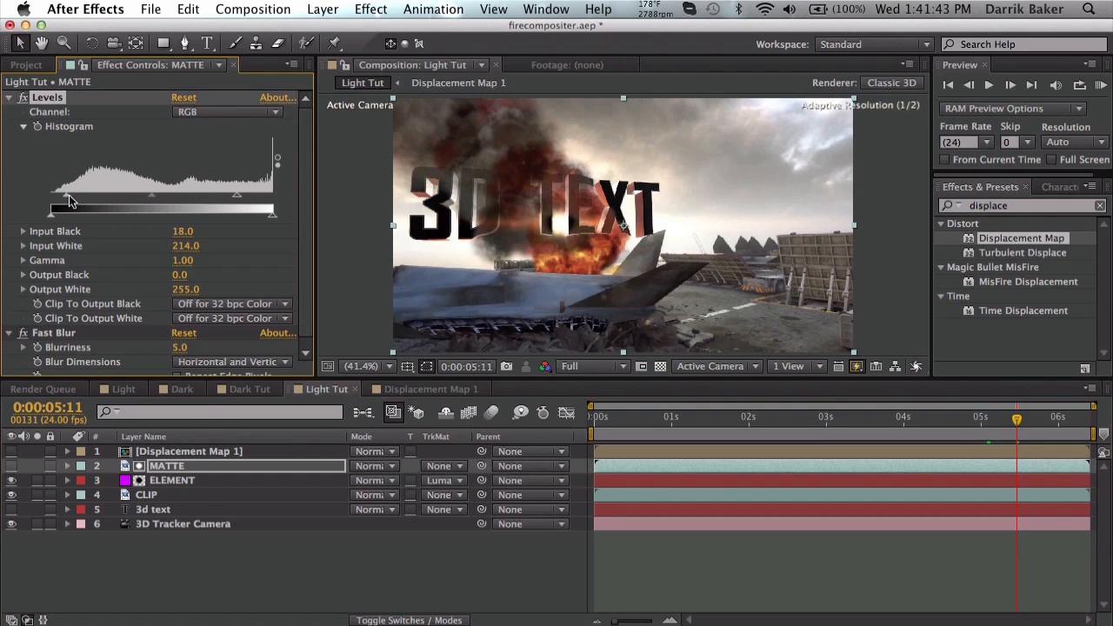
left_click_drag(70, 212, 95, 212)
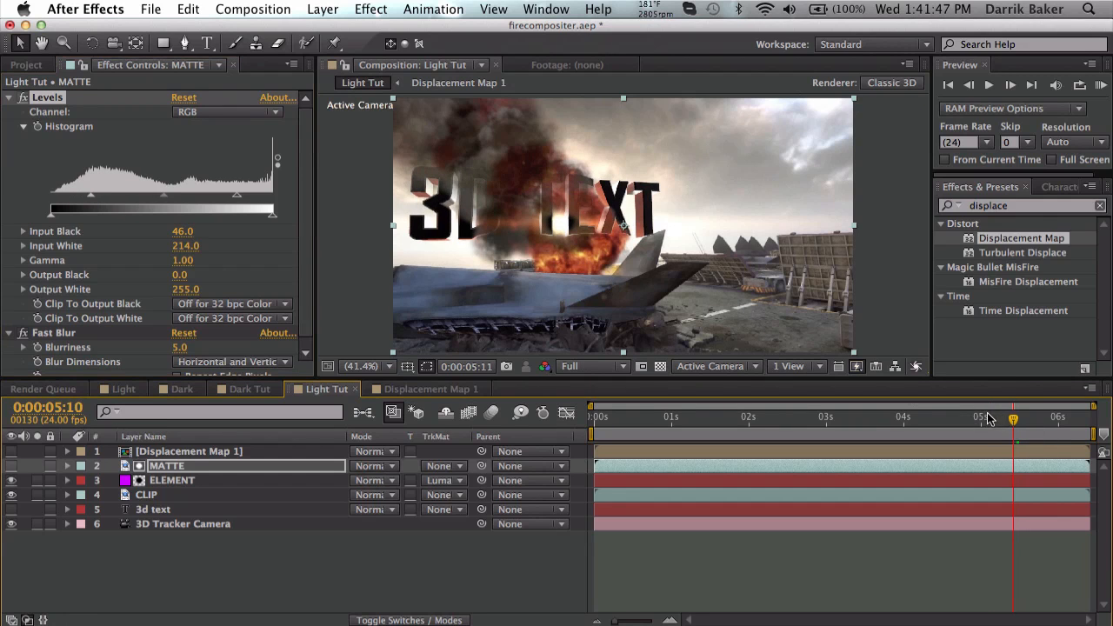
left_click_drag(1013, 419, 978, 419)
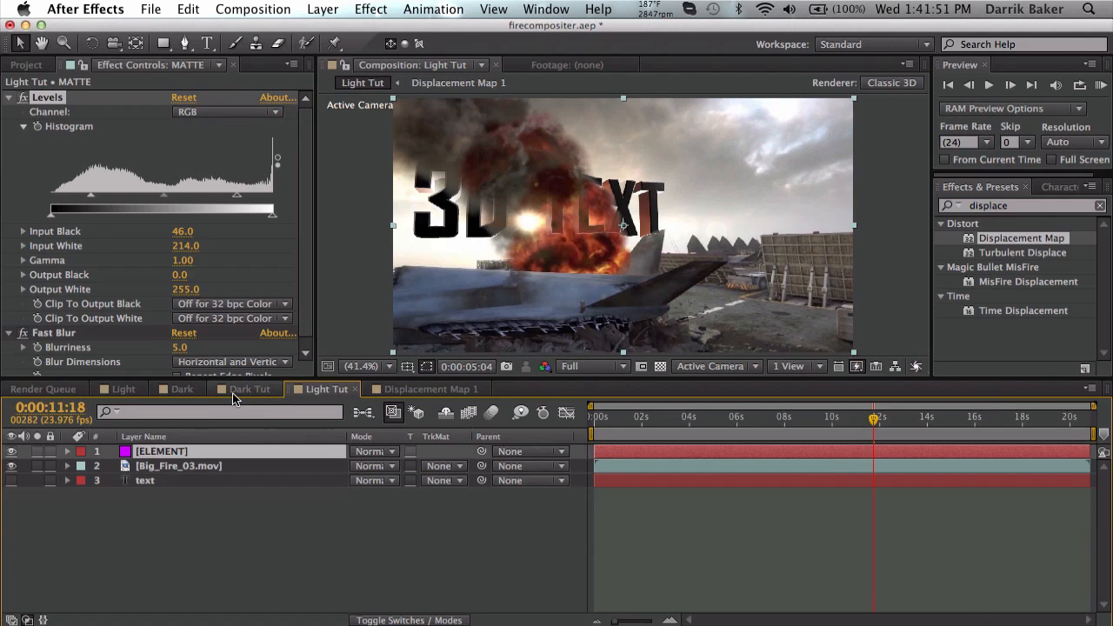
Duplicate the fire footage in Dark Tut as a MATTE layer and move it above ELEMENT.
left_click(247, 390)
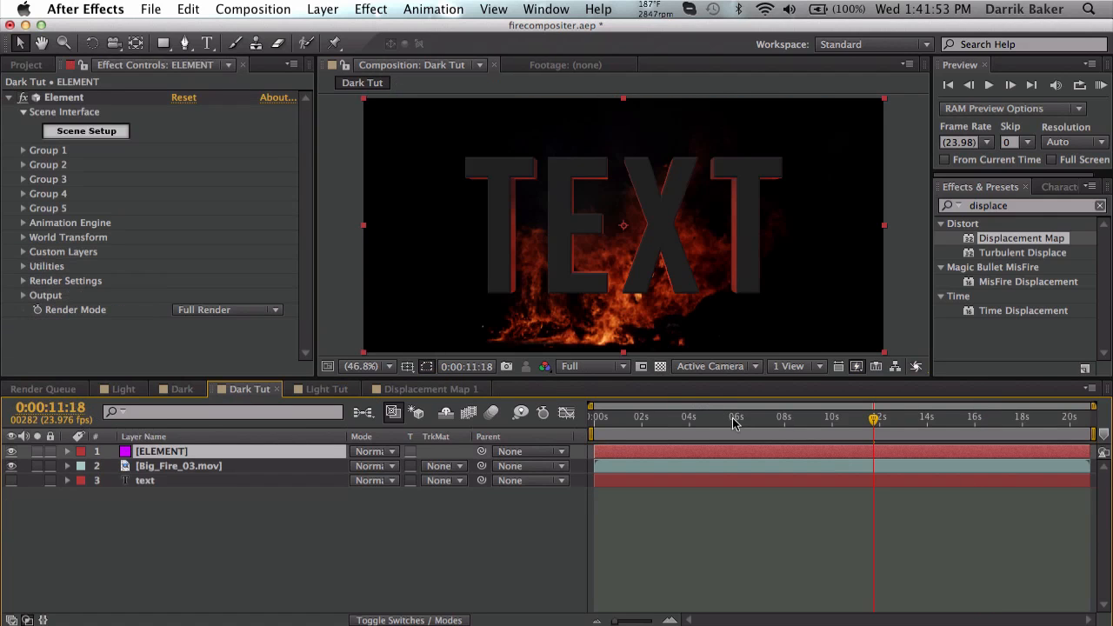
left_click(809, 418)
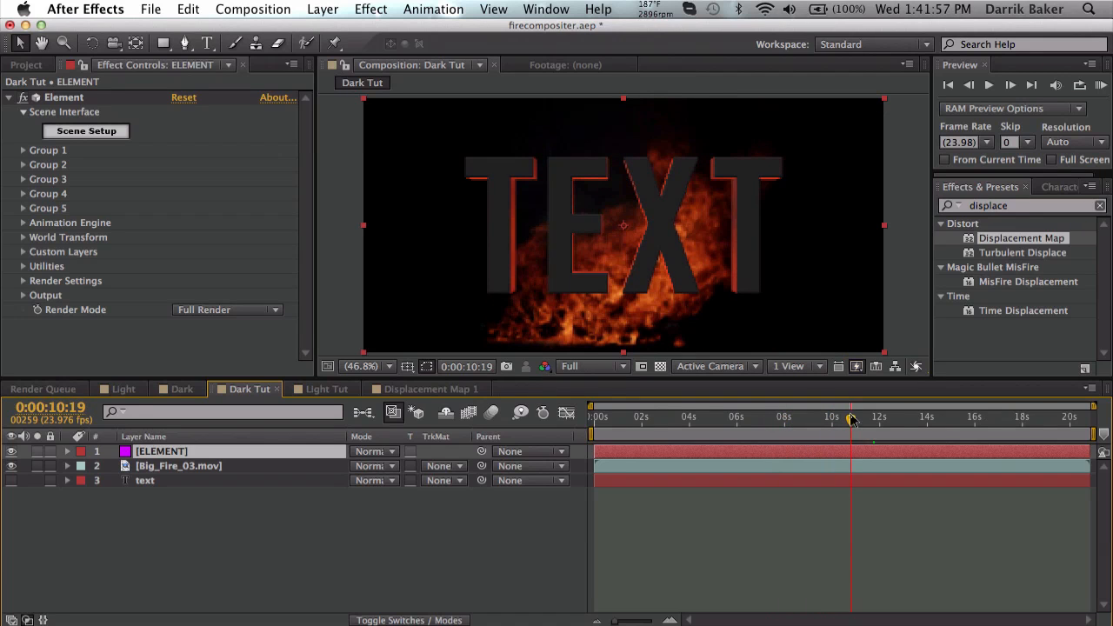
mouse_move(851, 417)
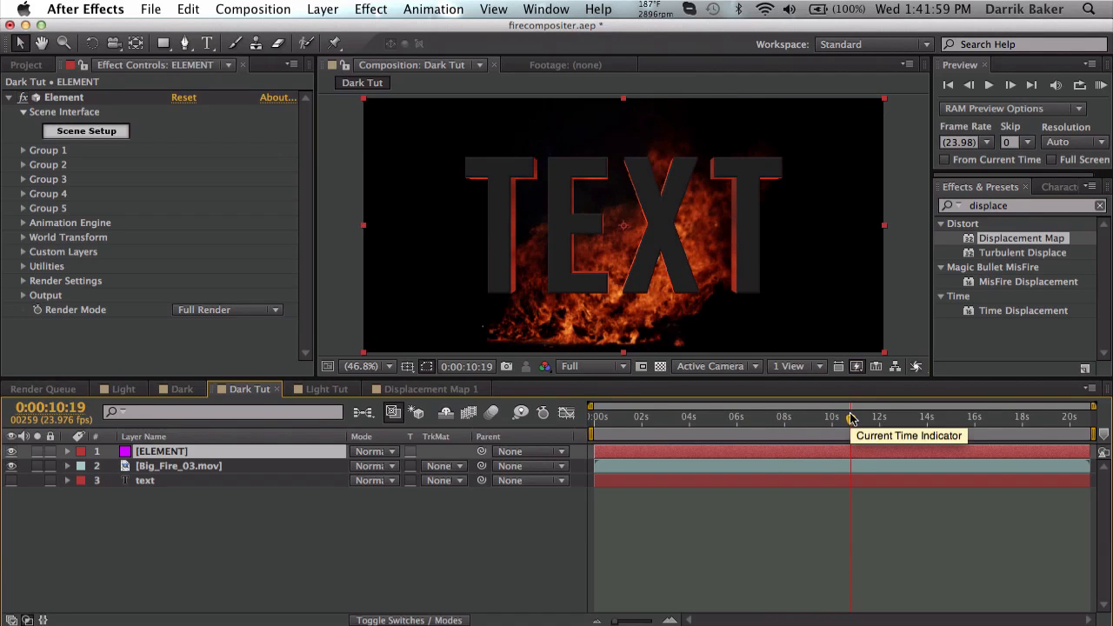
left_click(178, 467)
type("MATTE")
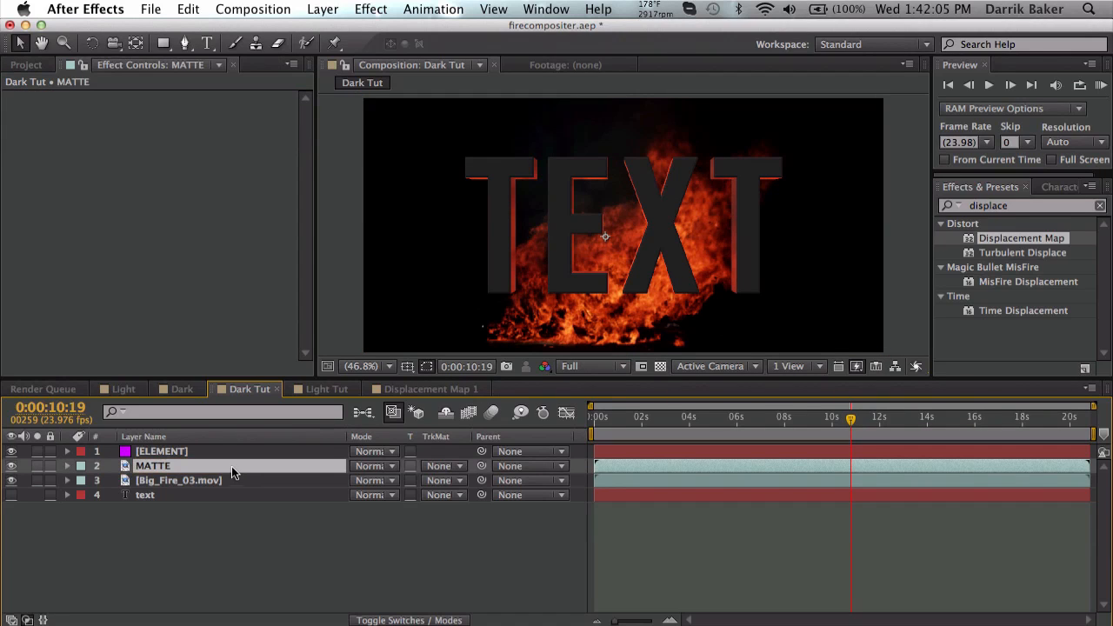
left_click_drag(153, 466, 153, 450)
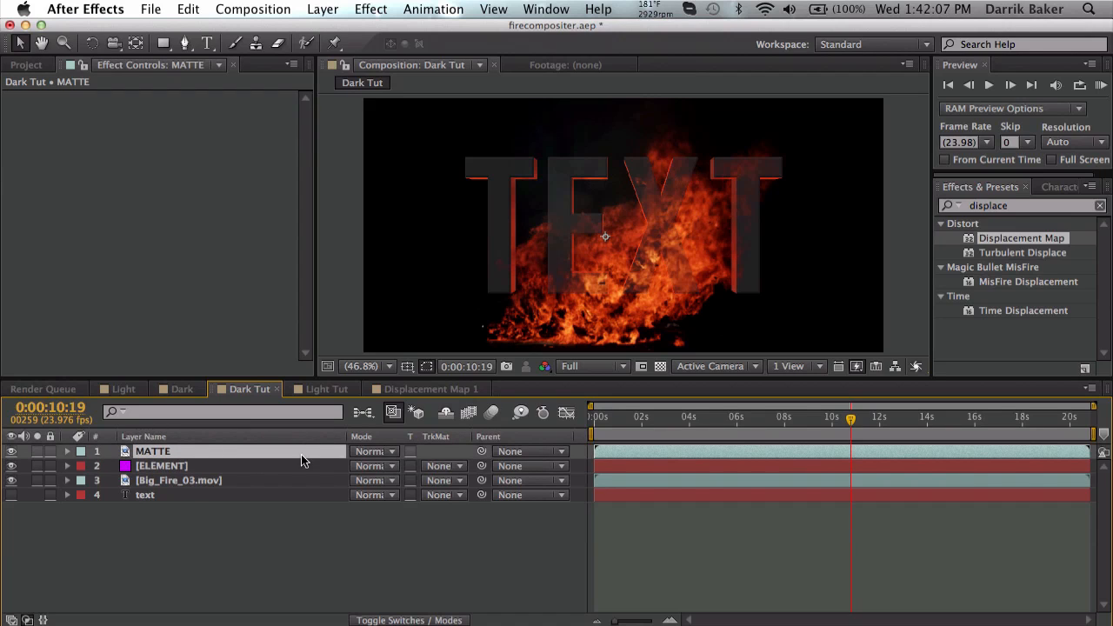
mouse_move(630, 276)
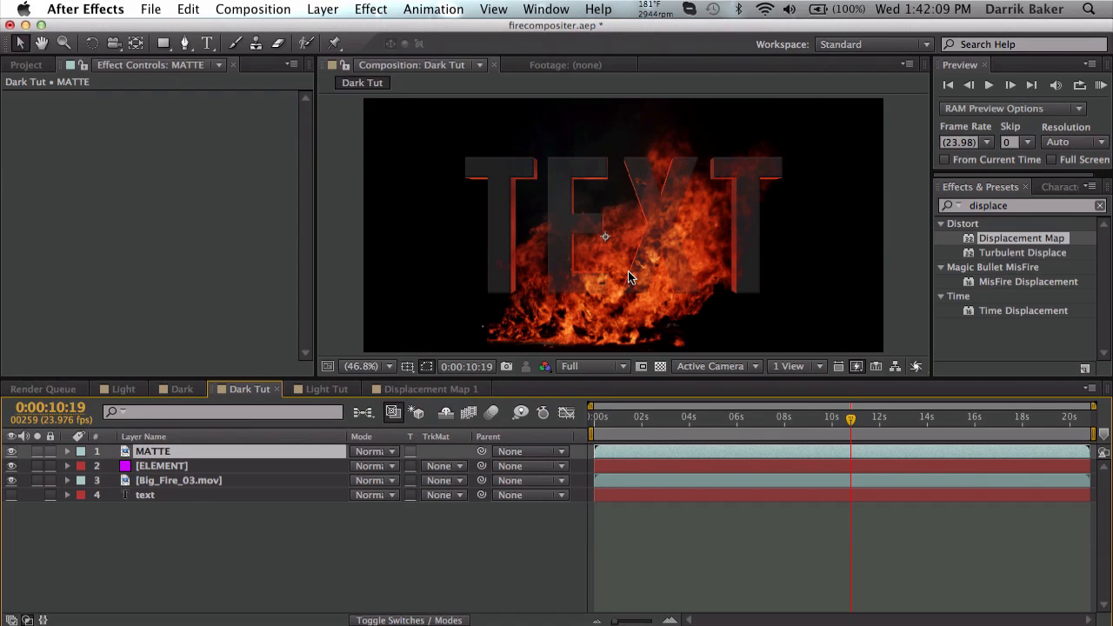
mouse_move(647, 229)
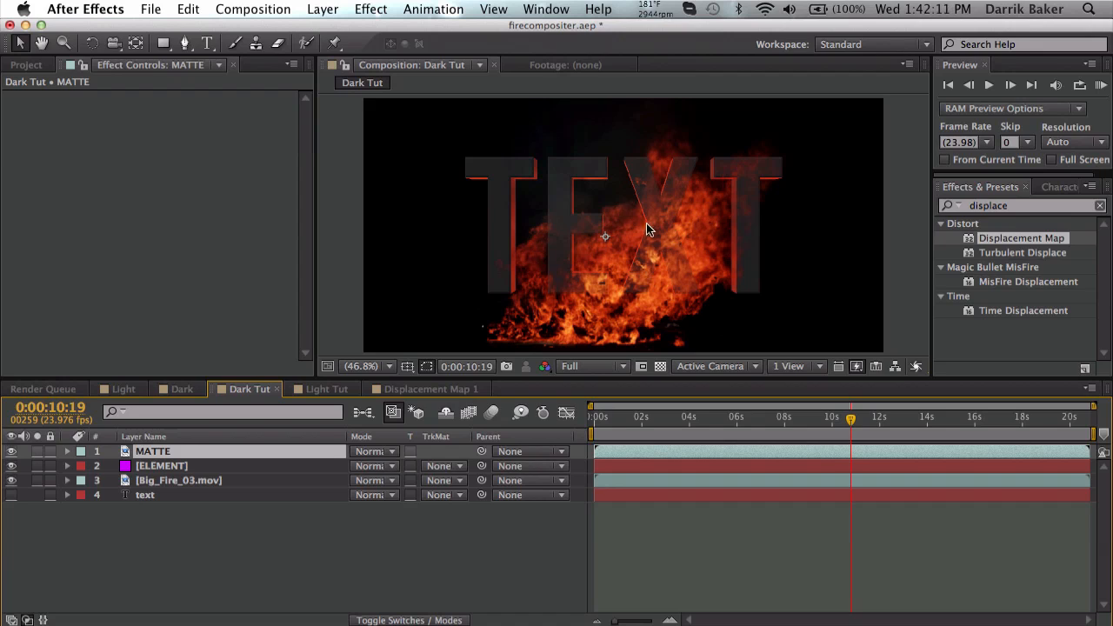
mouse_move(589, 227)
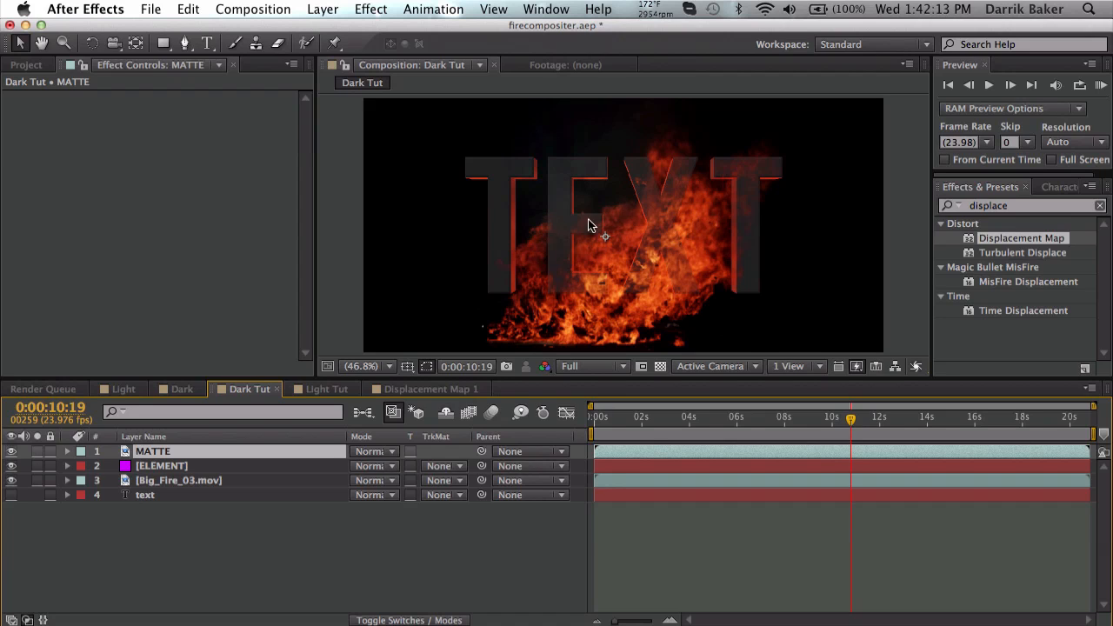
Set ELEMENT's track matte to Luma Inverted on MATTE and brighten MATTE with Levels Input White 71.
left_click(444, 466)
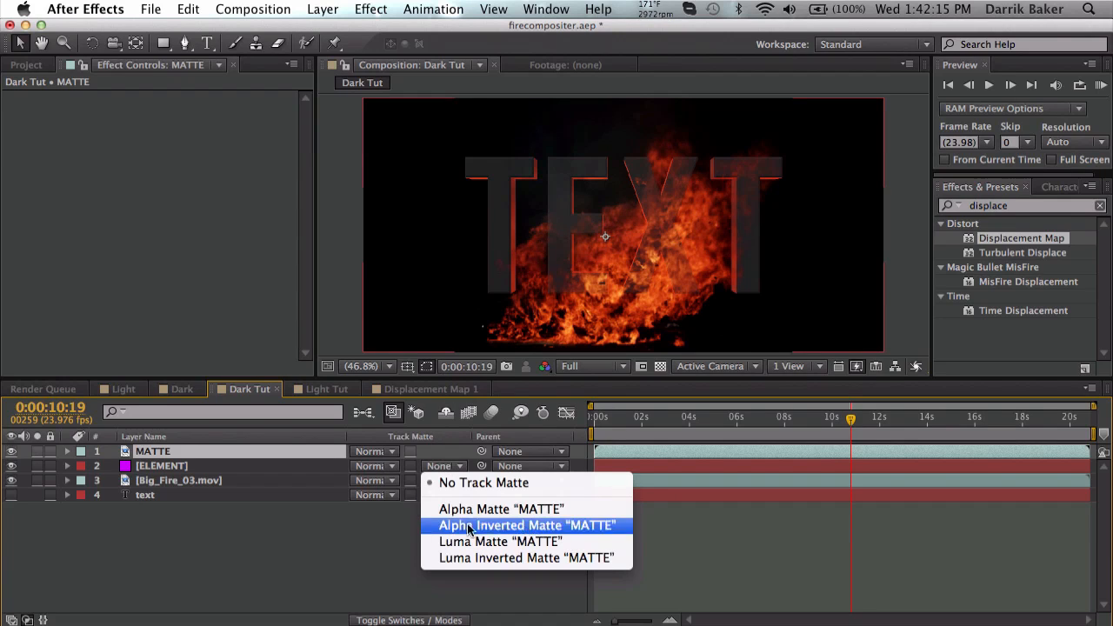
left_click(525, 525)
type("levels")
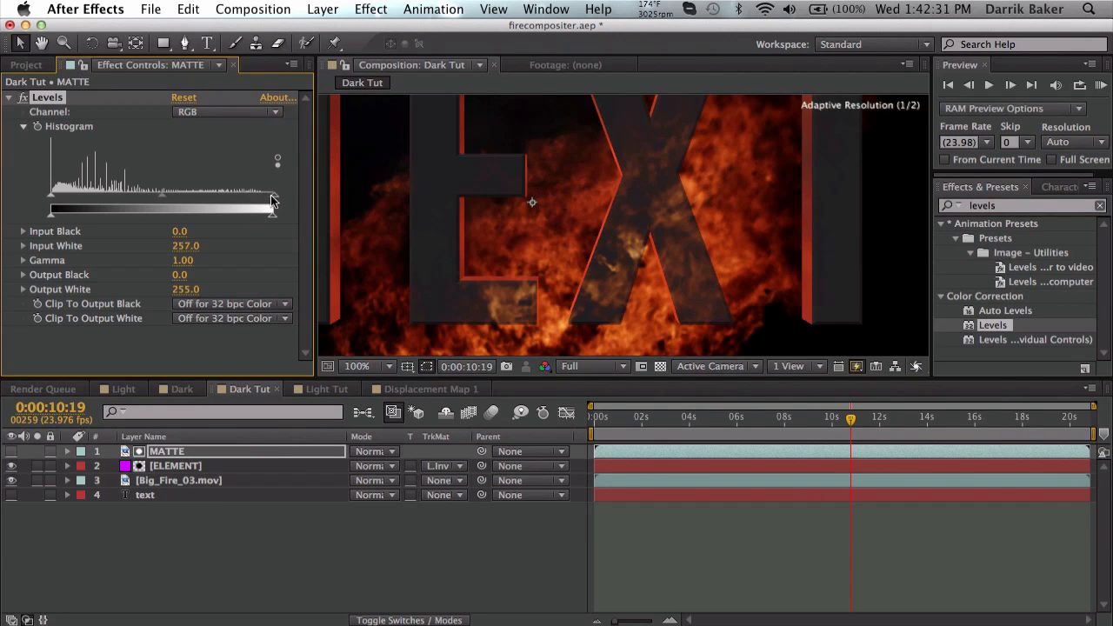
left_click_drag(272, 212, 113, 212)
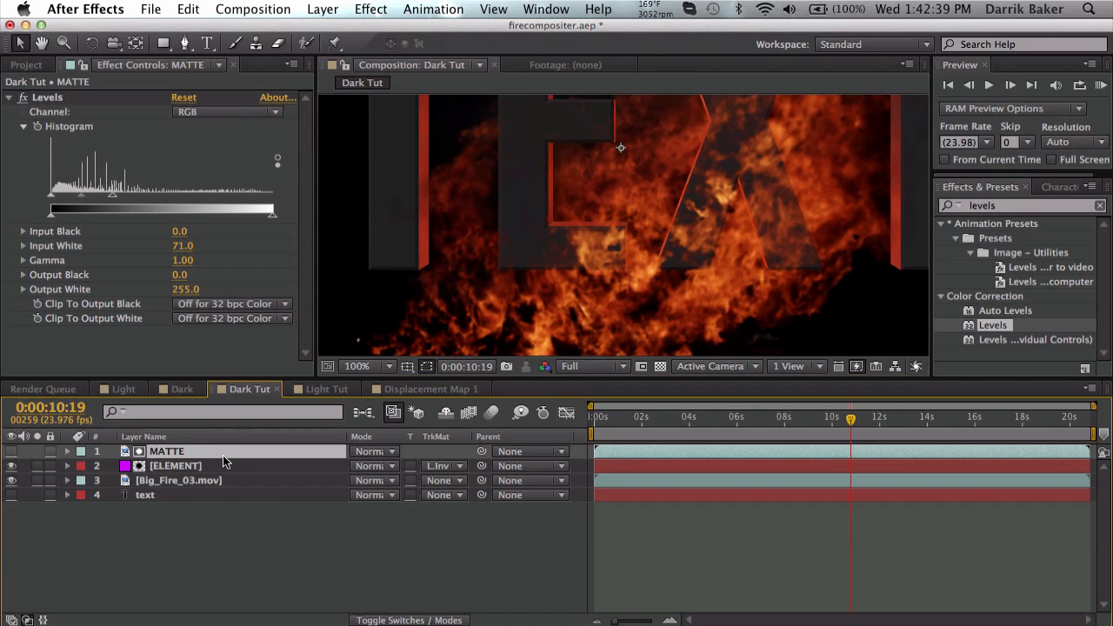
Pre-compose the duplicated matte as a precomp named Displacement Map 2.
left_click(323, 8)
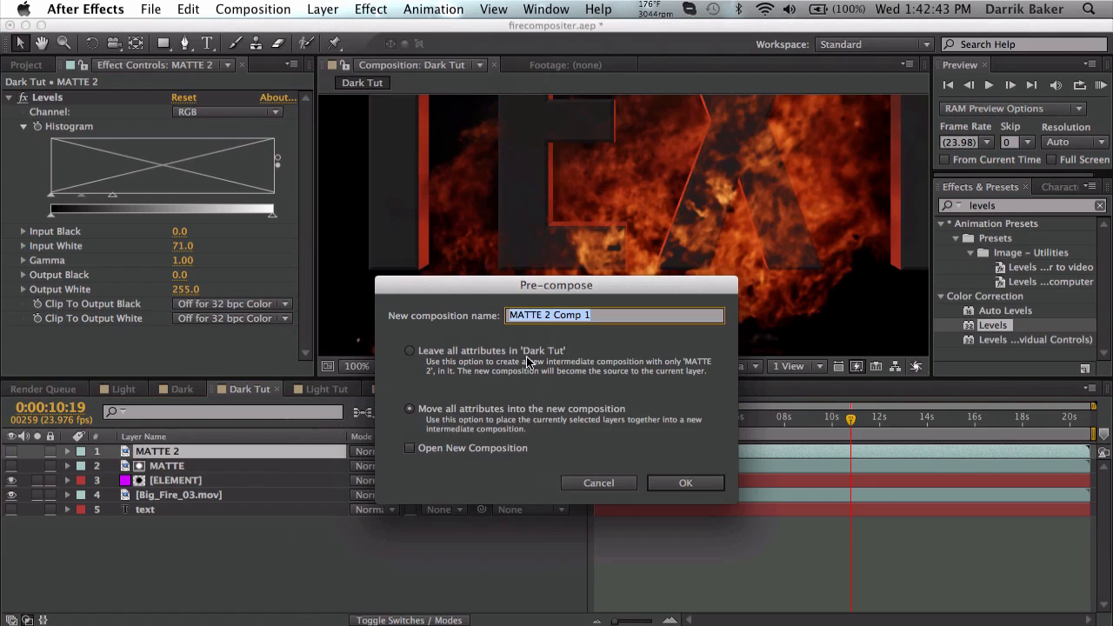
type("Displacement Ma")
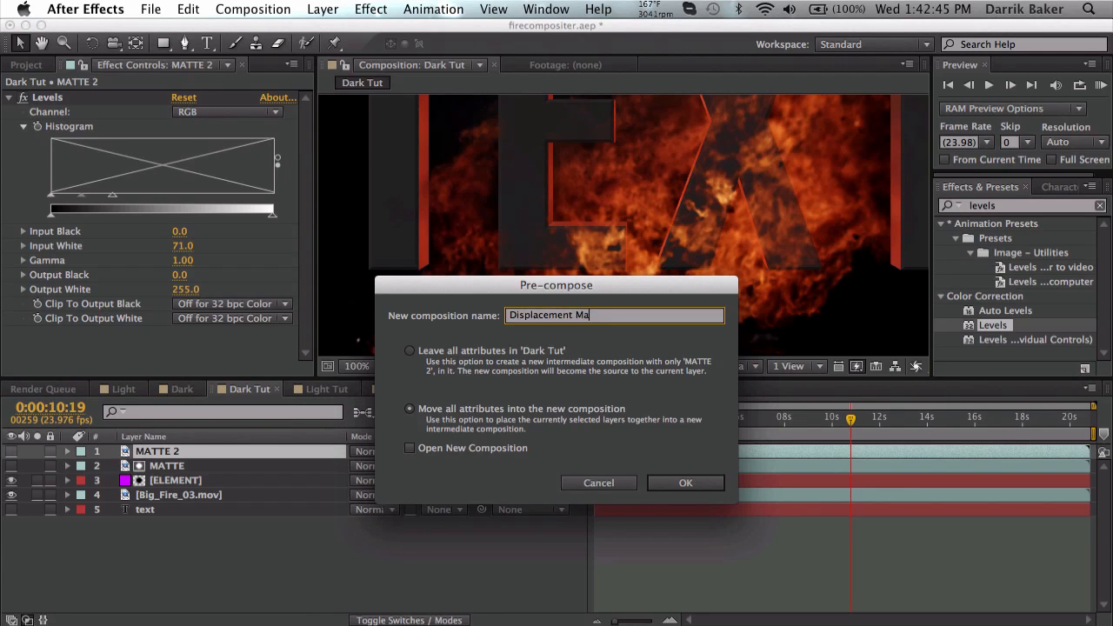
left_click(686, 484)
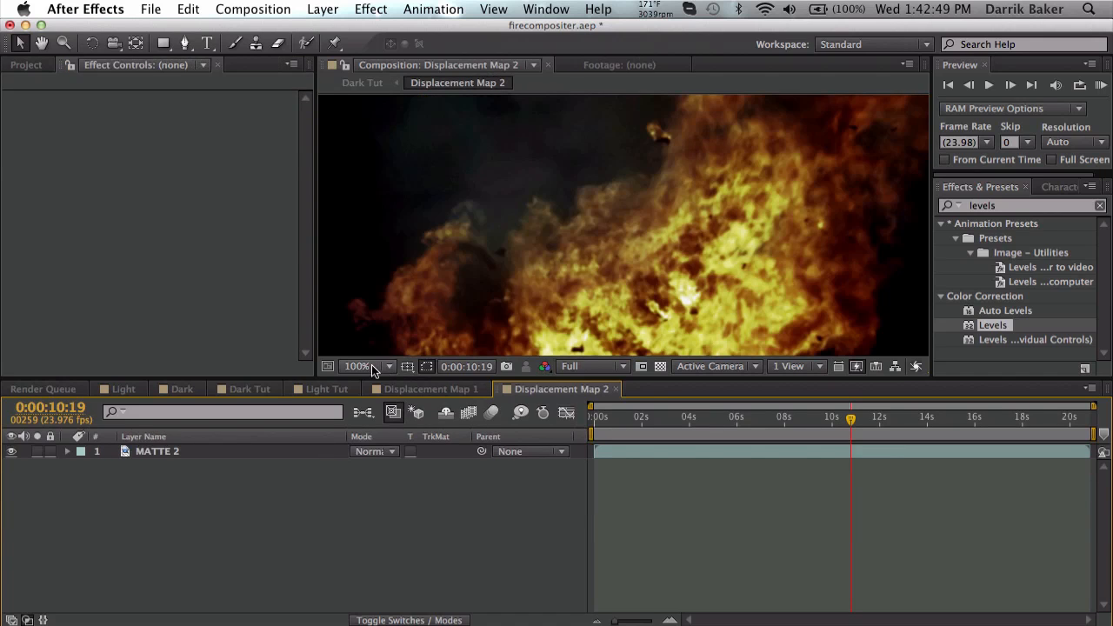
Inside Displacement Map 2, fit the view and add a gray solid layer.
left_click(367, 365)
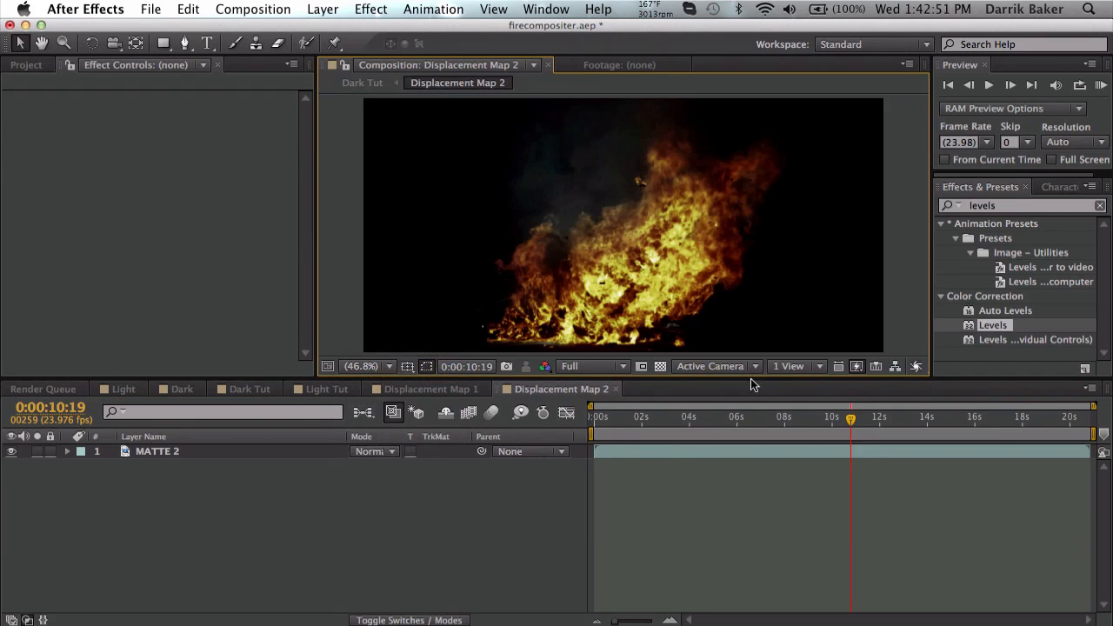
mouse_move(703, 400)
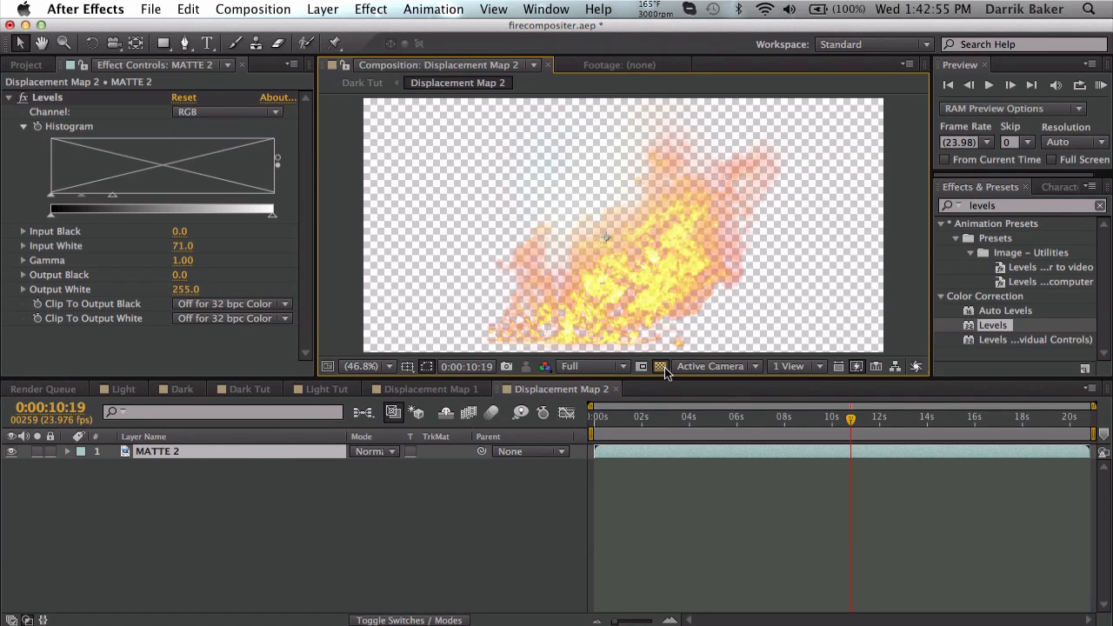
left_click(661, 365)
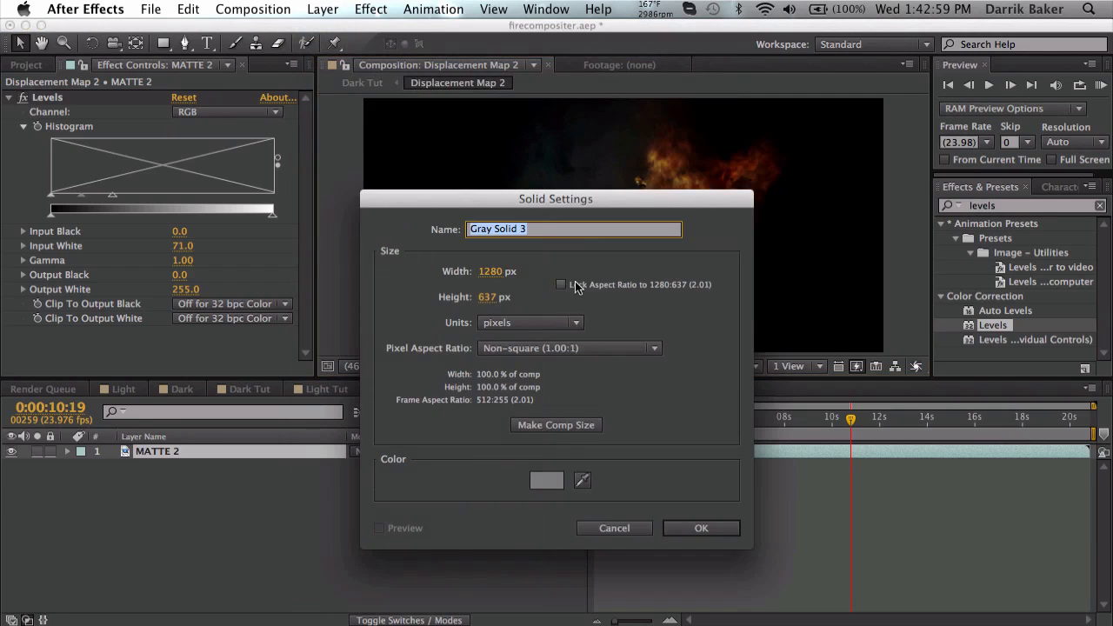
left_click(702, 528)
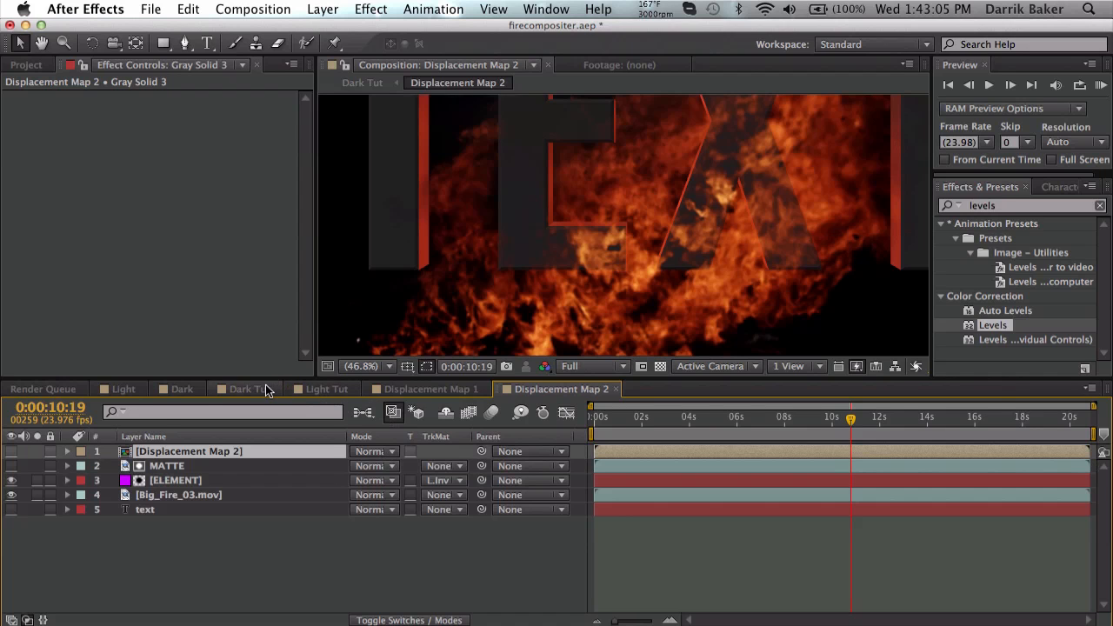
Drive ELEMENT's Displacement Map from Displacement Map 2 luminance on both axes, vertical displacement 160.
left_click(361, 365)
type("displace")
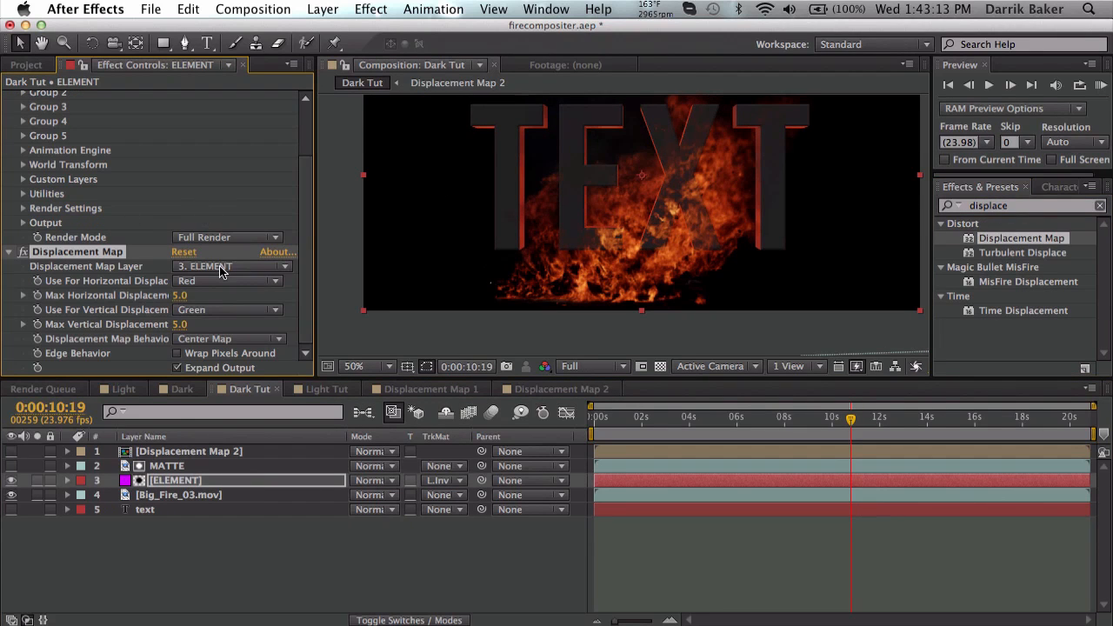
left_click(230, 266)
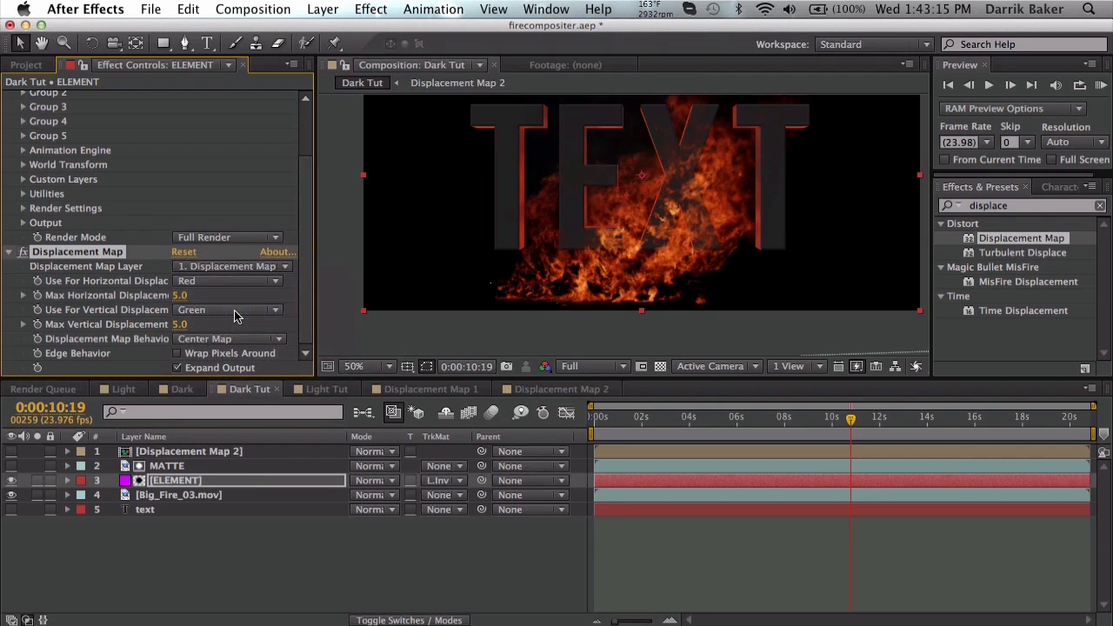
left_click(228, 309)
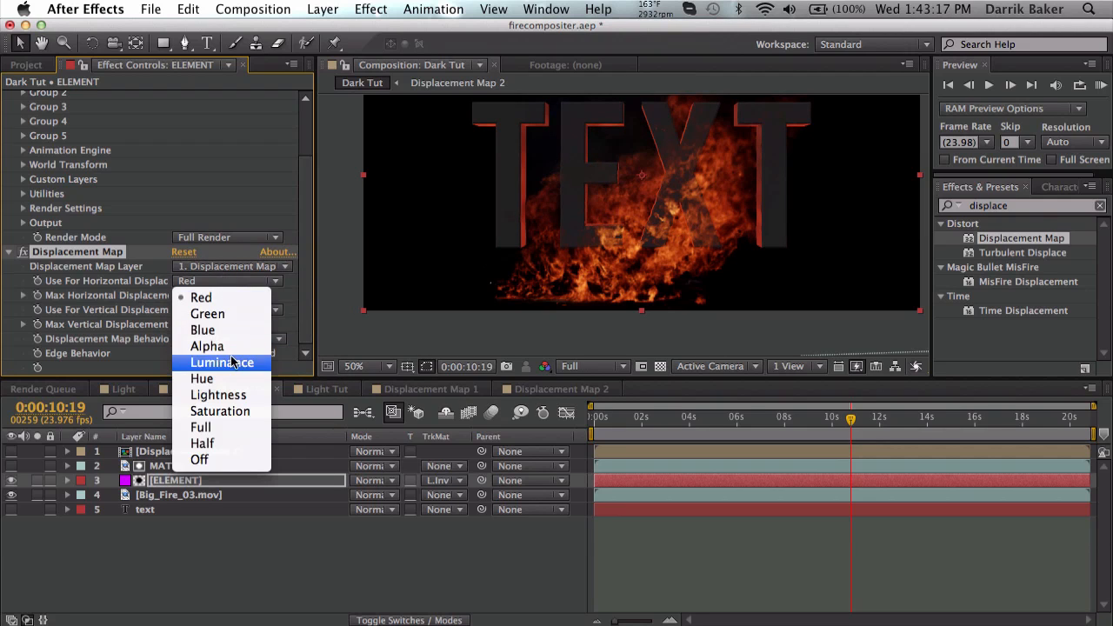
left_click(221, 363)
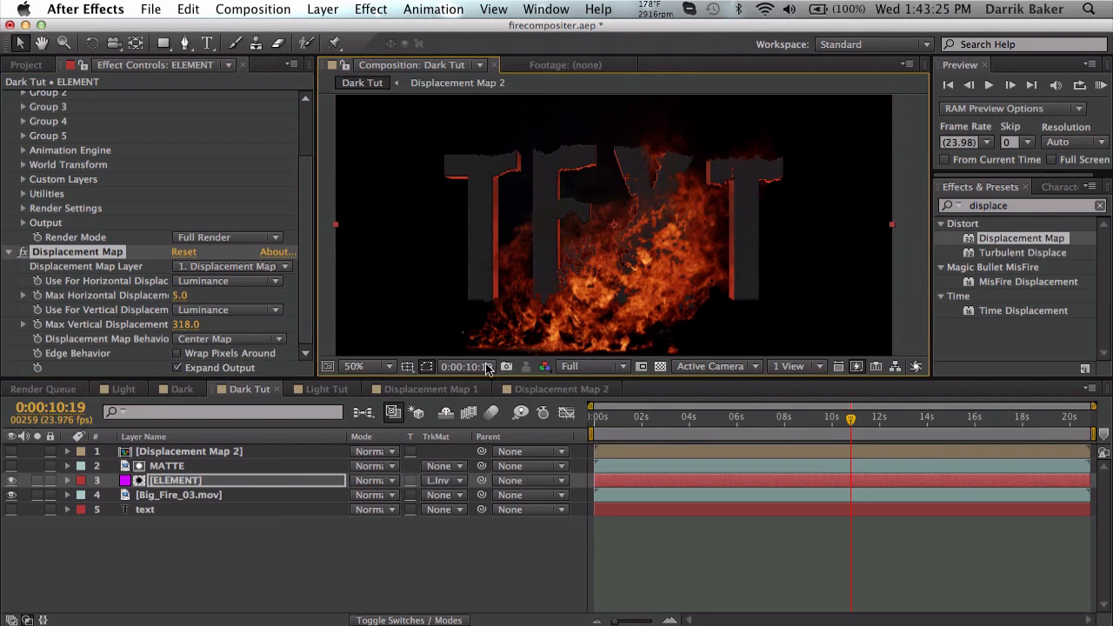
left_click(353, 365)
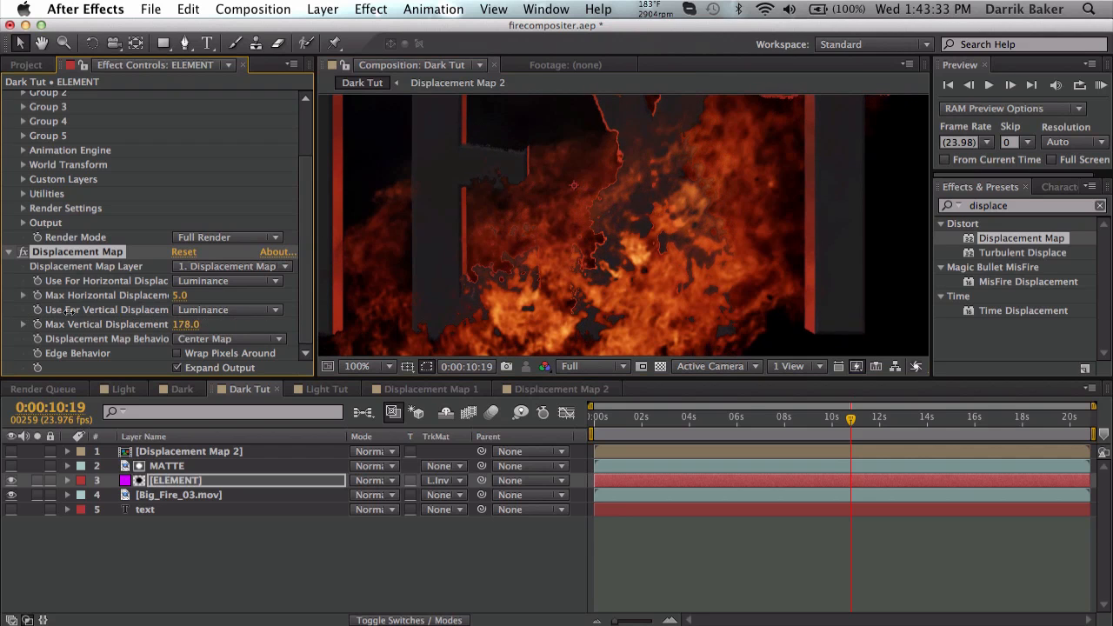
left_click_drag(184, 323, 185, 324)
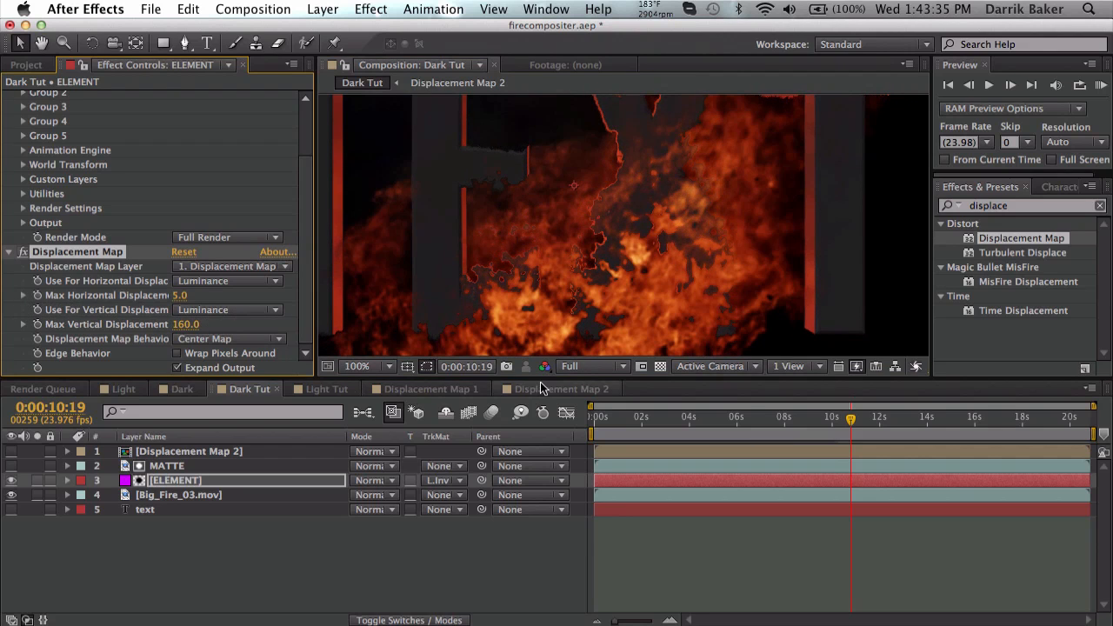
Add a Fast Blur to Displacement Map 2 and lower ELEMENT's max vertical displacement to 30.
left_click(564, 389)
type("fast")
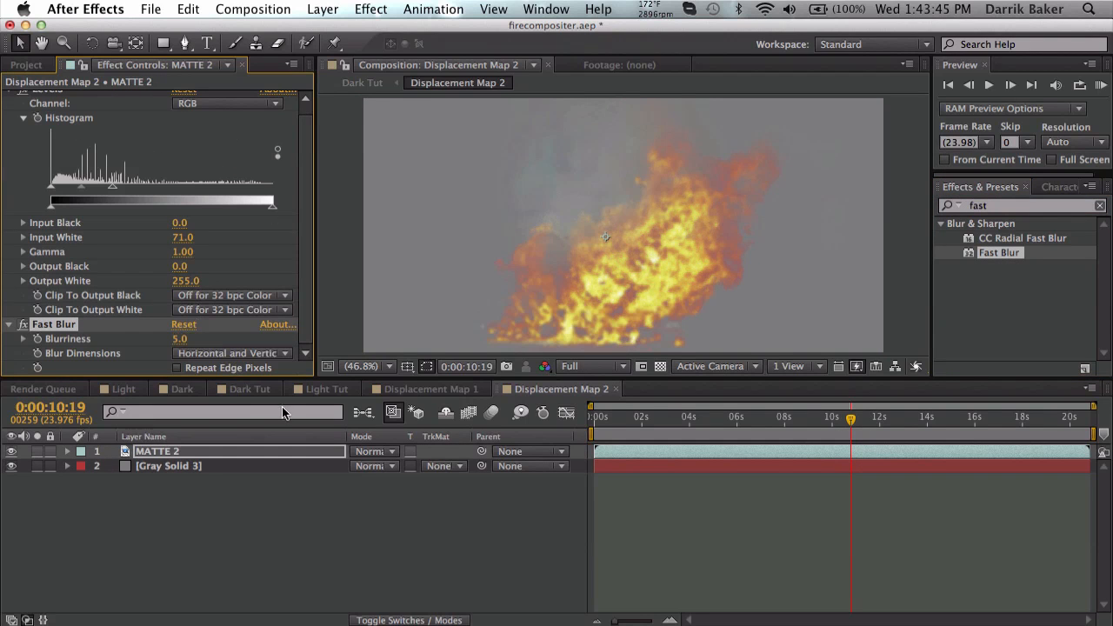
left_click(251, 389)
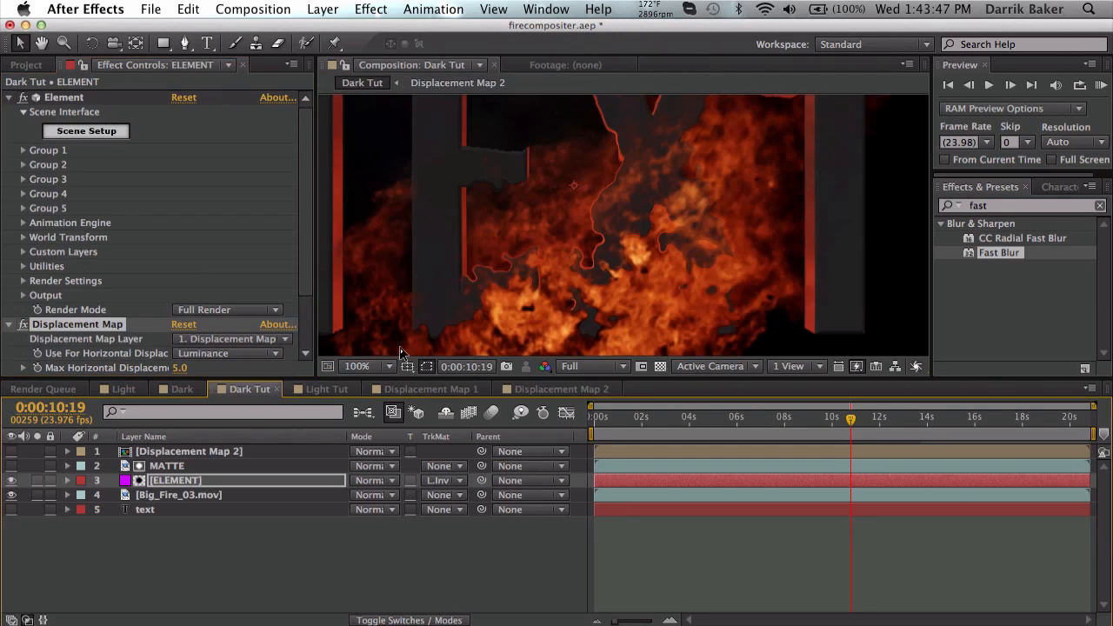
mouse_move(561, 299)
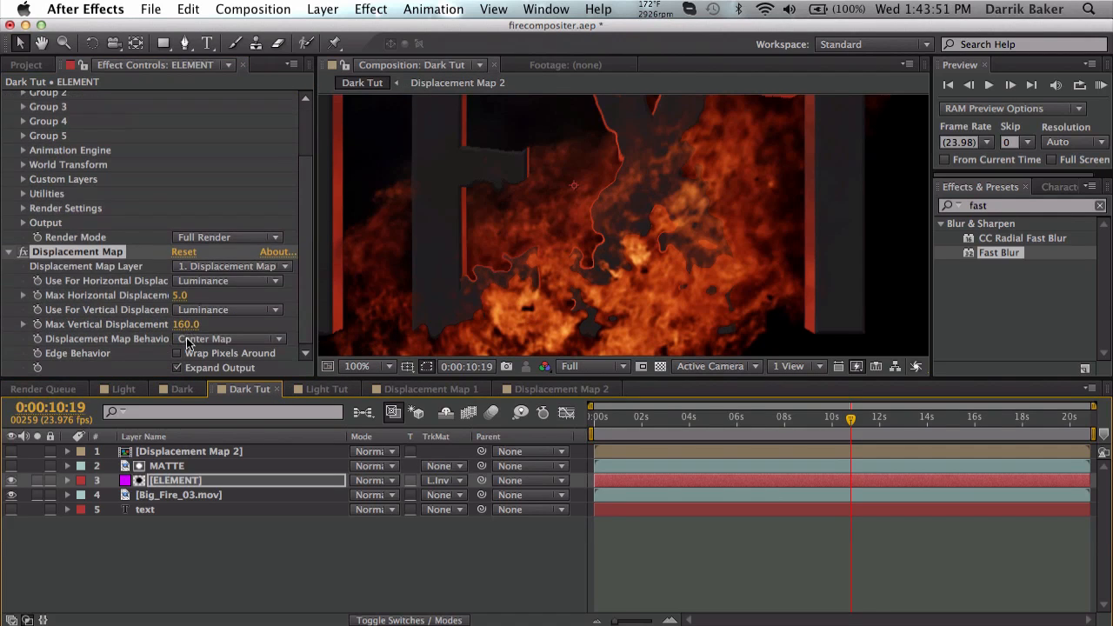
double_click(185, 324)
type("30")
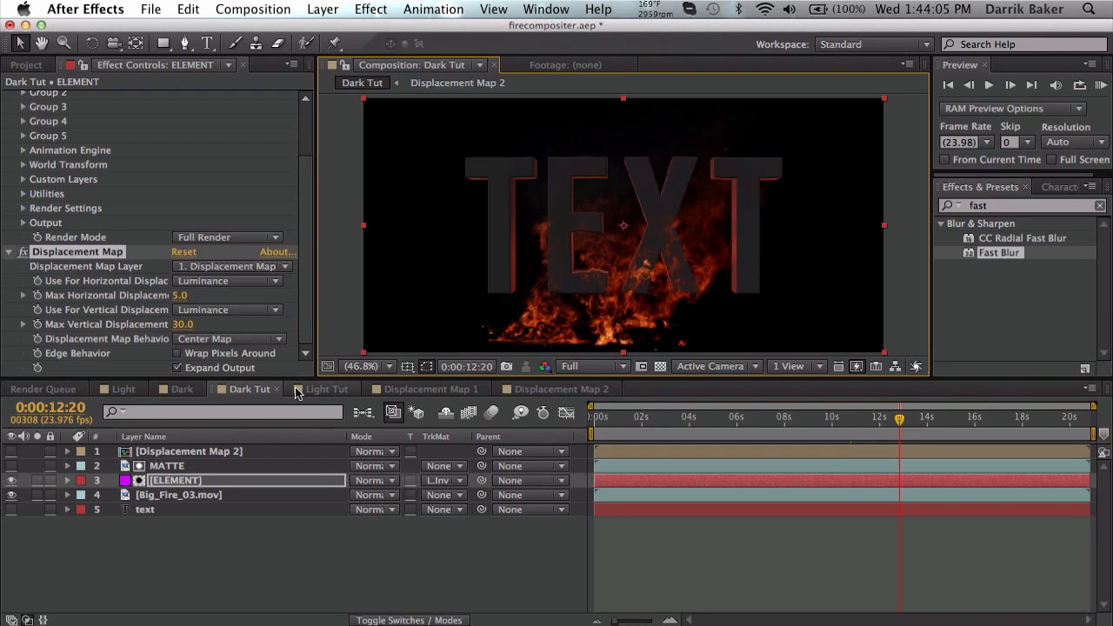
Return to the Light composition alone and scrub to preview the 3D text fading into smoke.
left_click(123, 389)
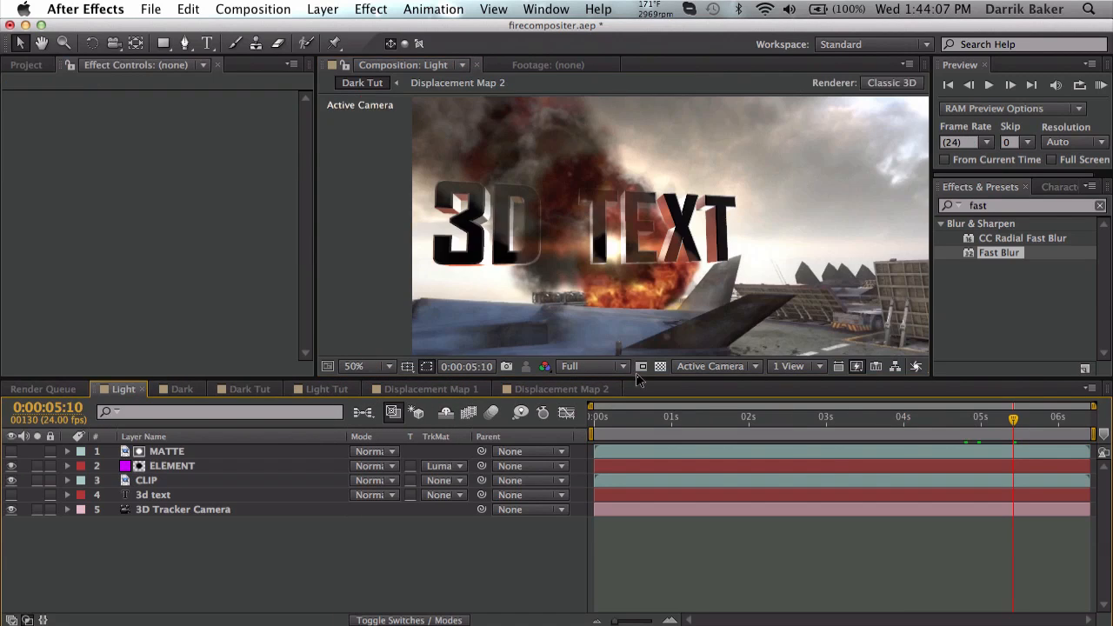
left_click(949, 418)
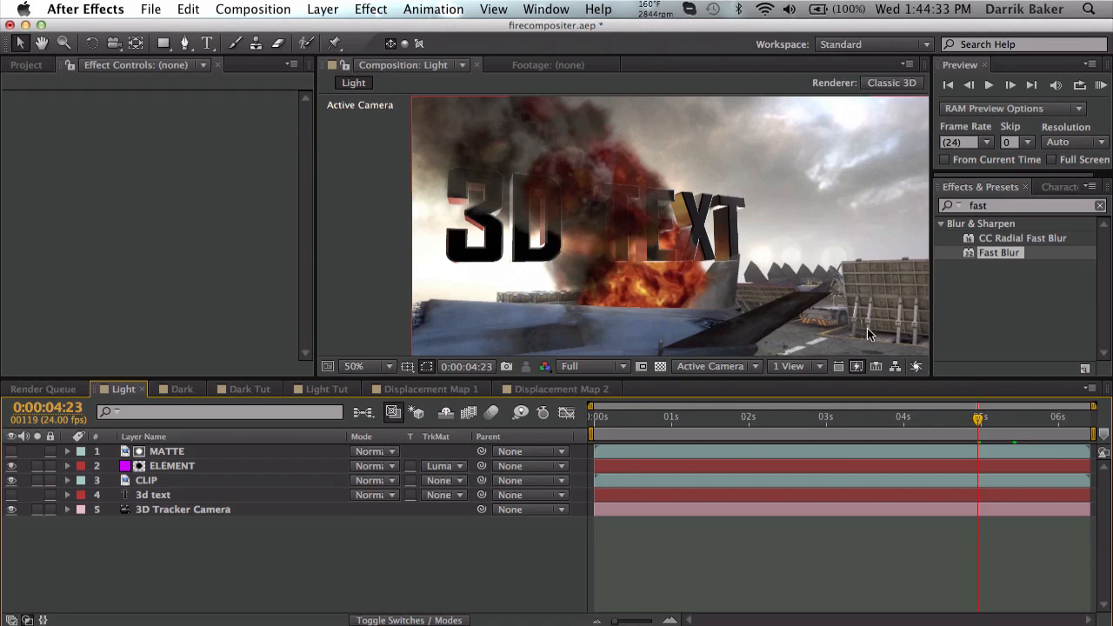
mouse_move(946, 358)
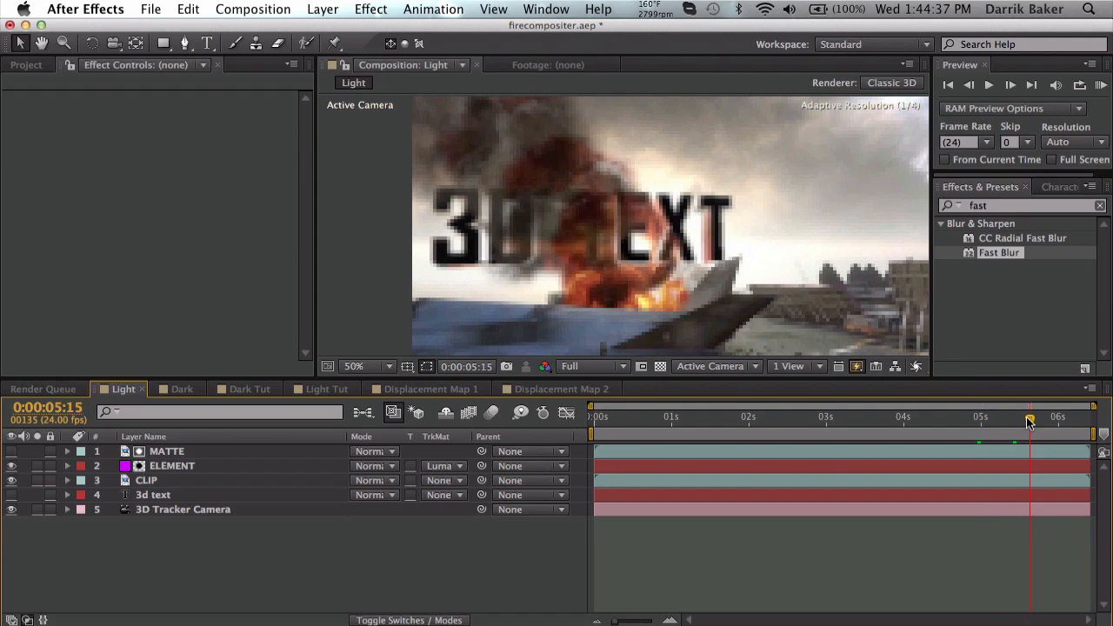
left_click_drag(1030, 423, 953, 423)
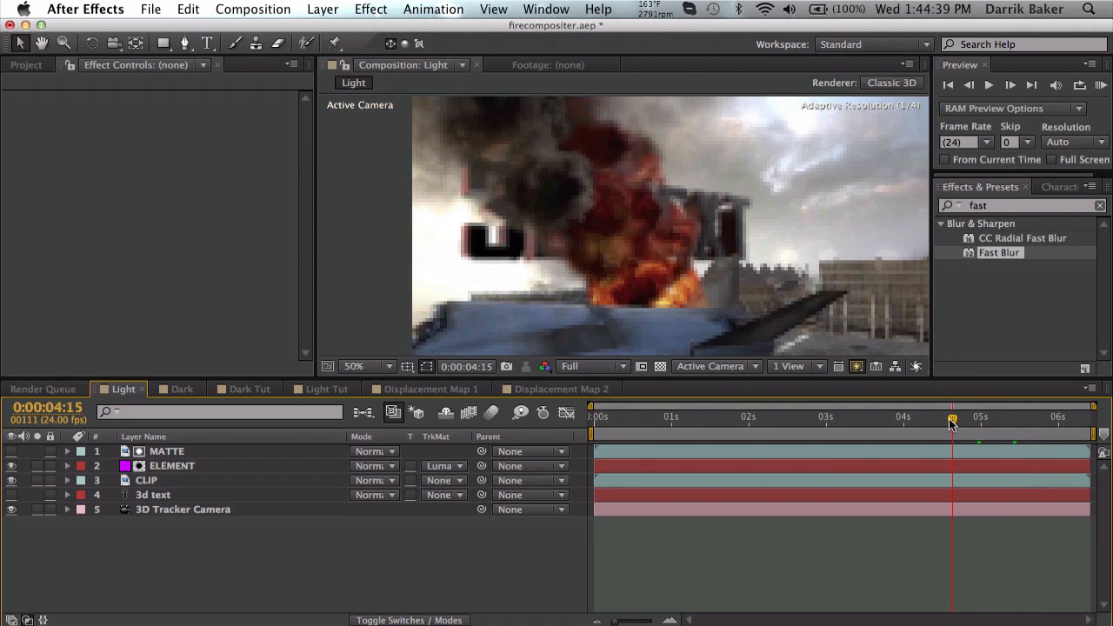